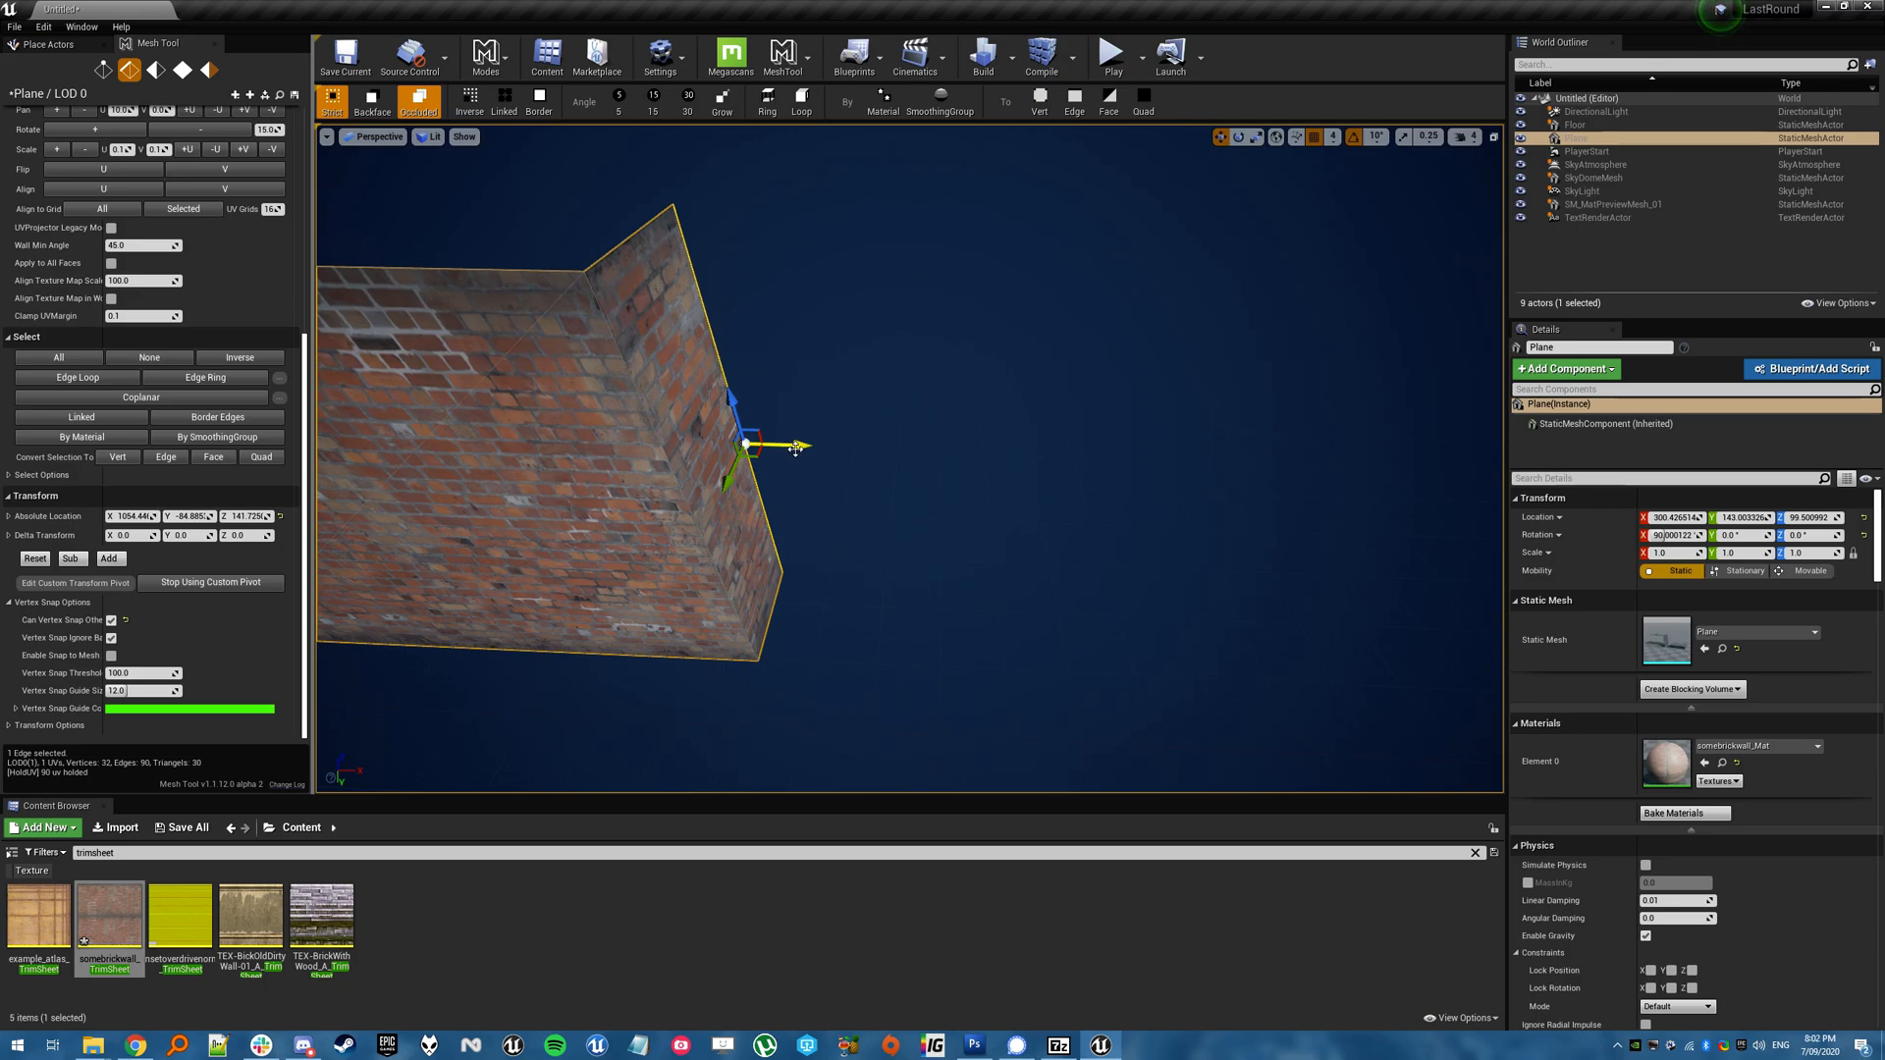
Extrude the plane's end edge into the first few angled wall sections
drag(793, 448, 884, 491)
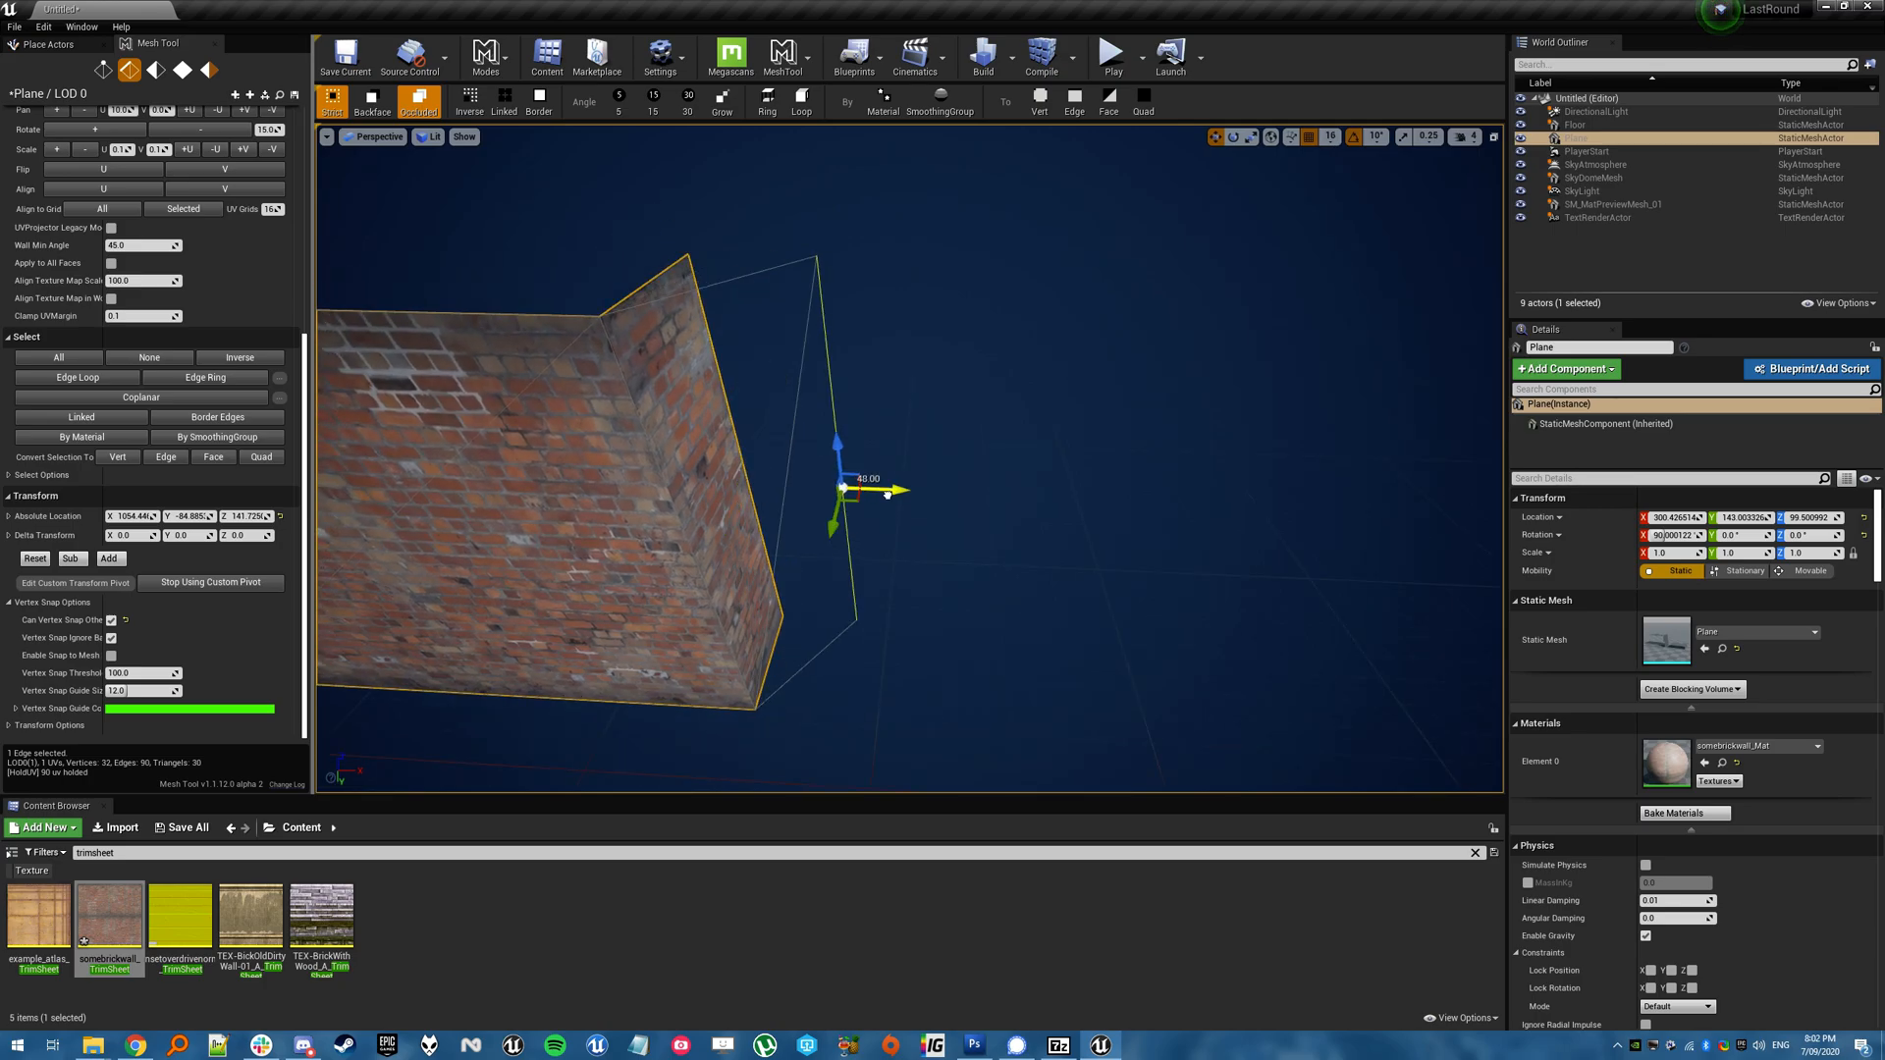
drag(866, 491, 1251, 505)
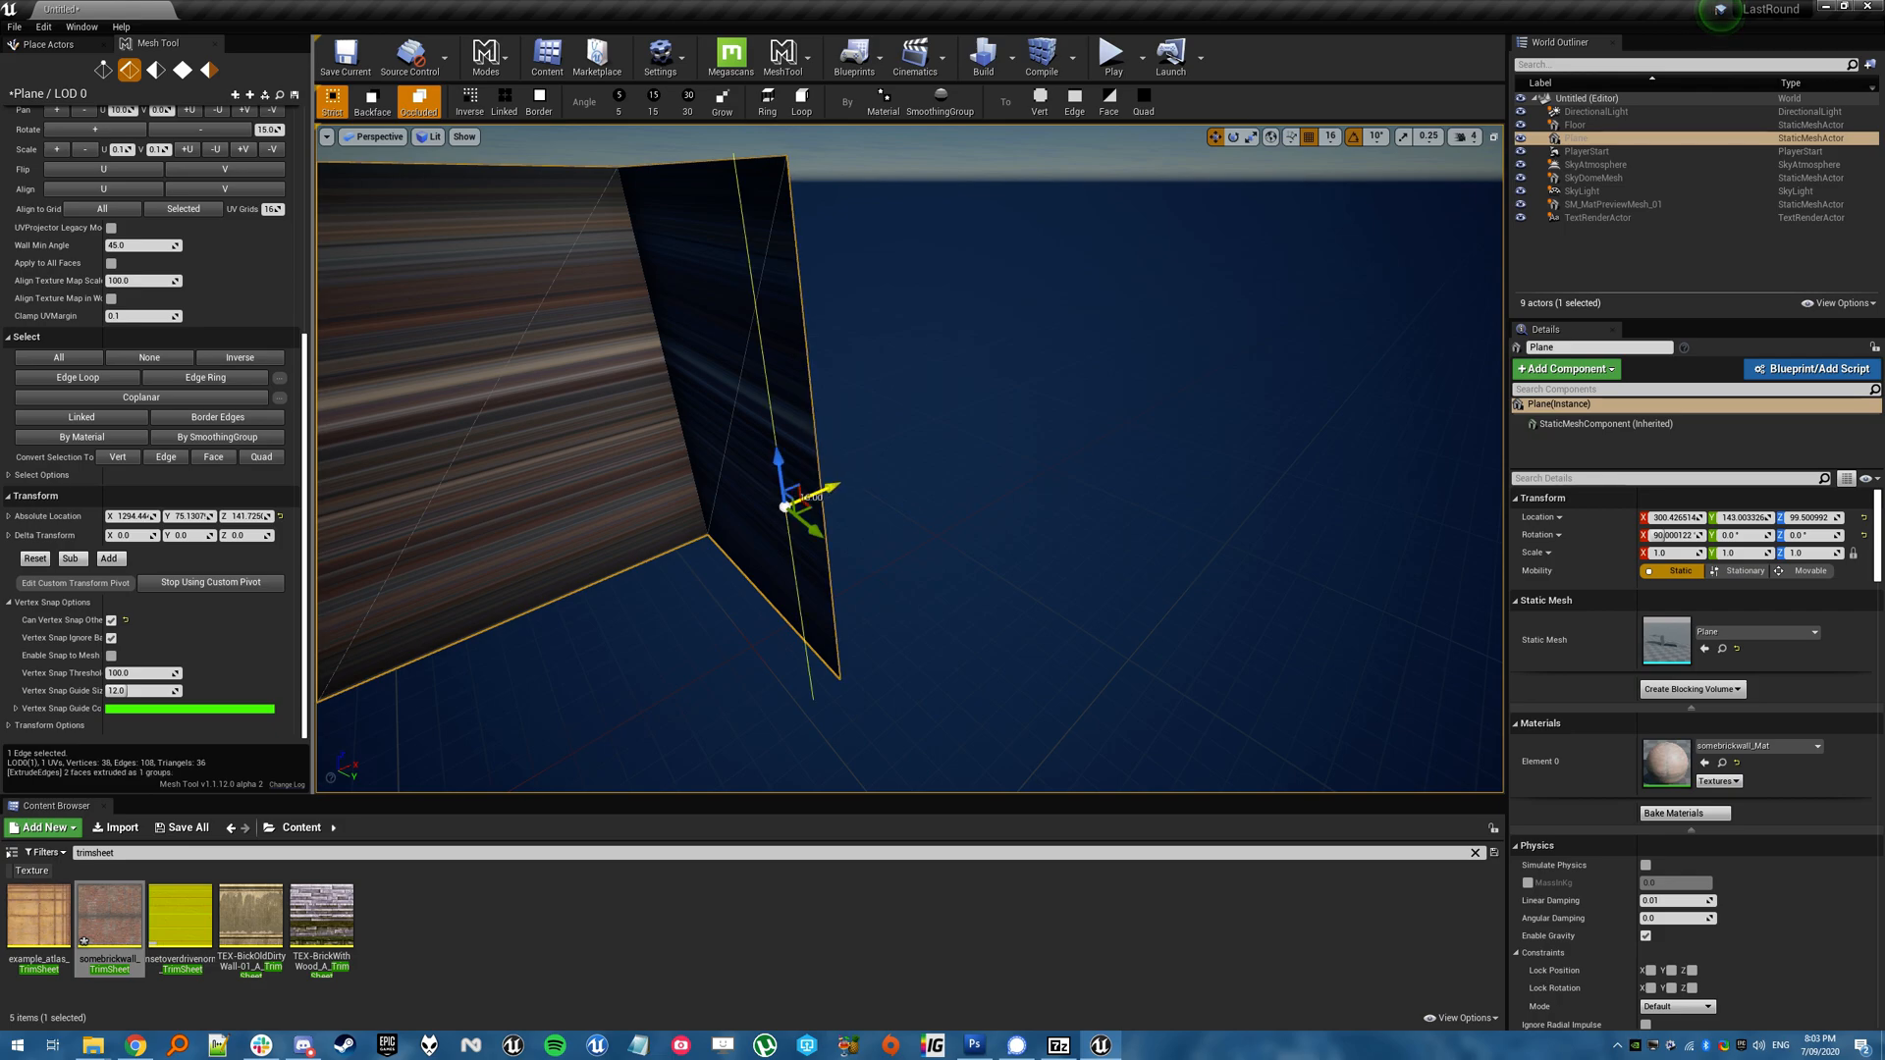
drag(788, 505, 1070, 548)
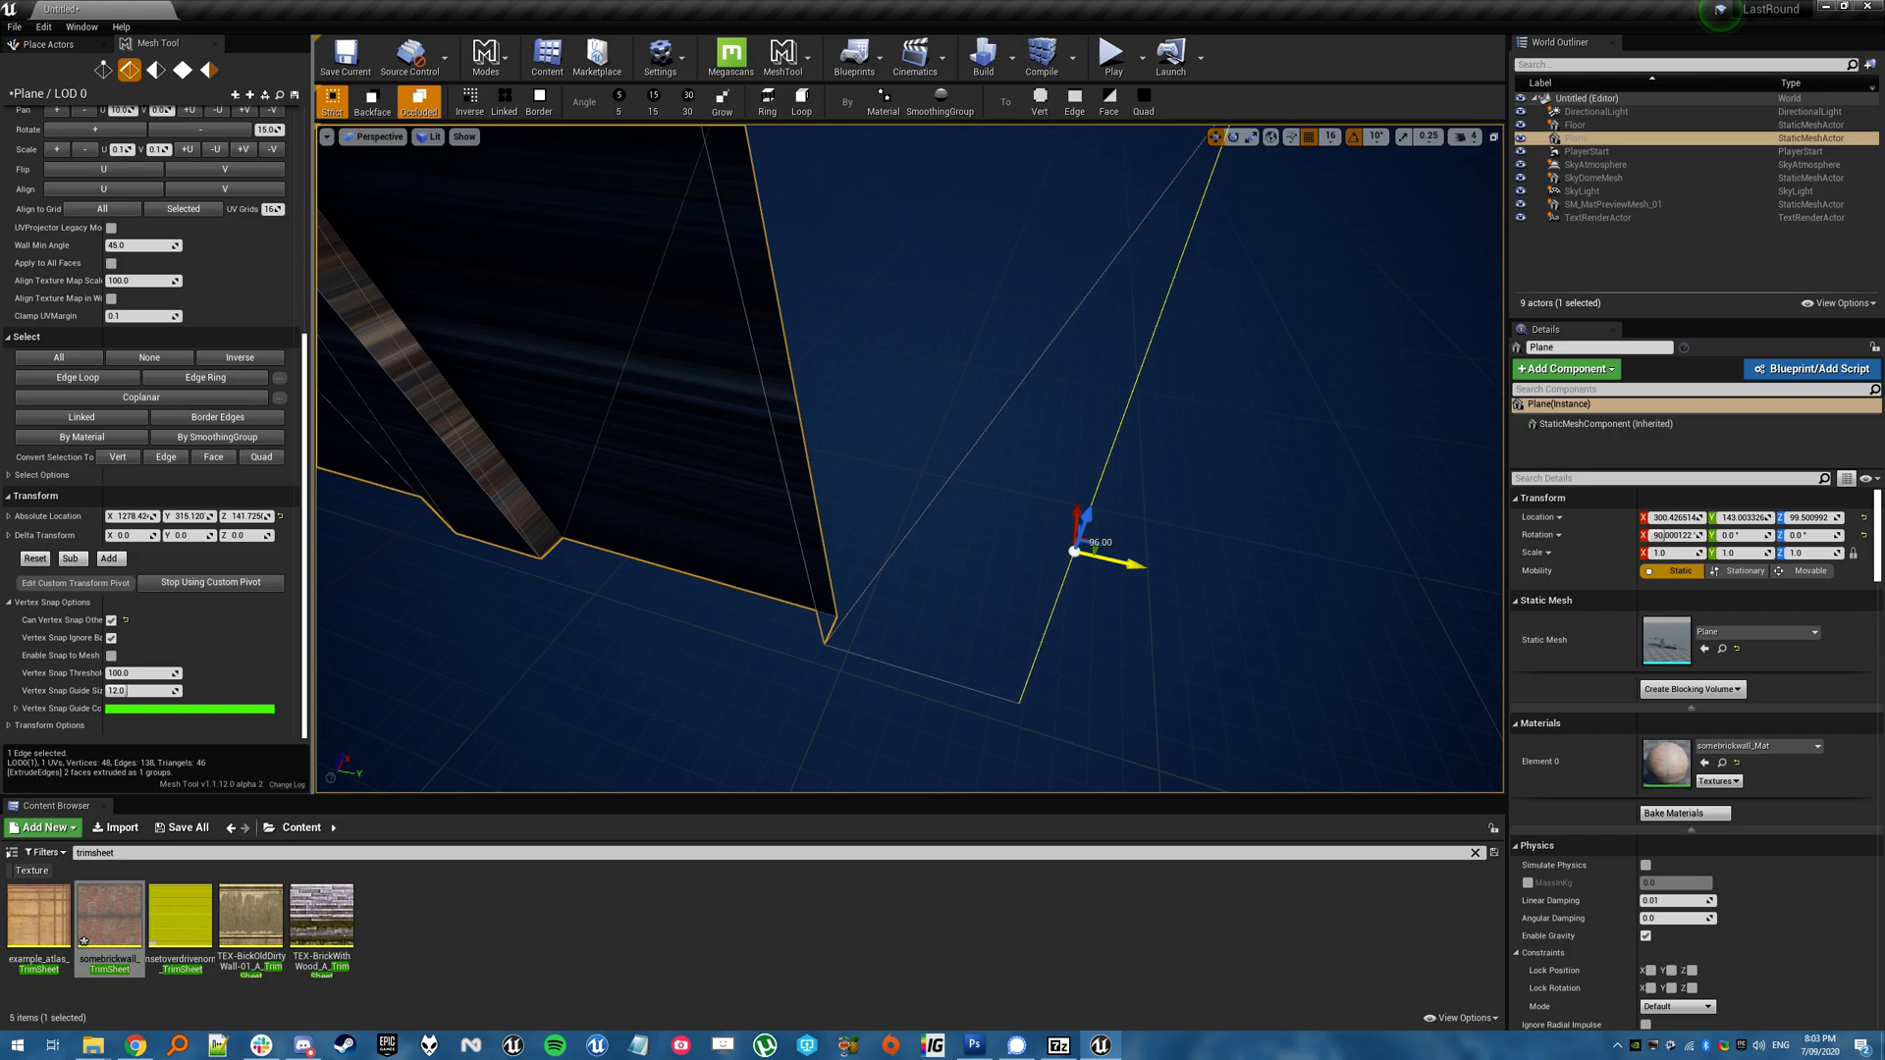
drag(1082, 549, 769, 534)
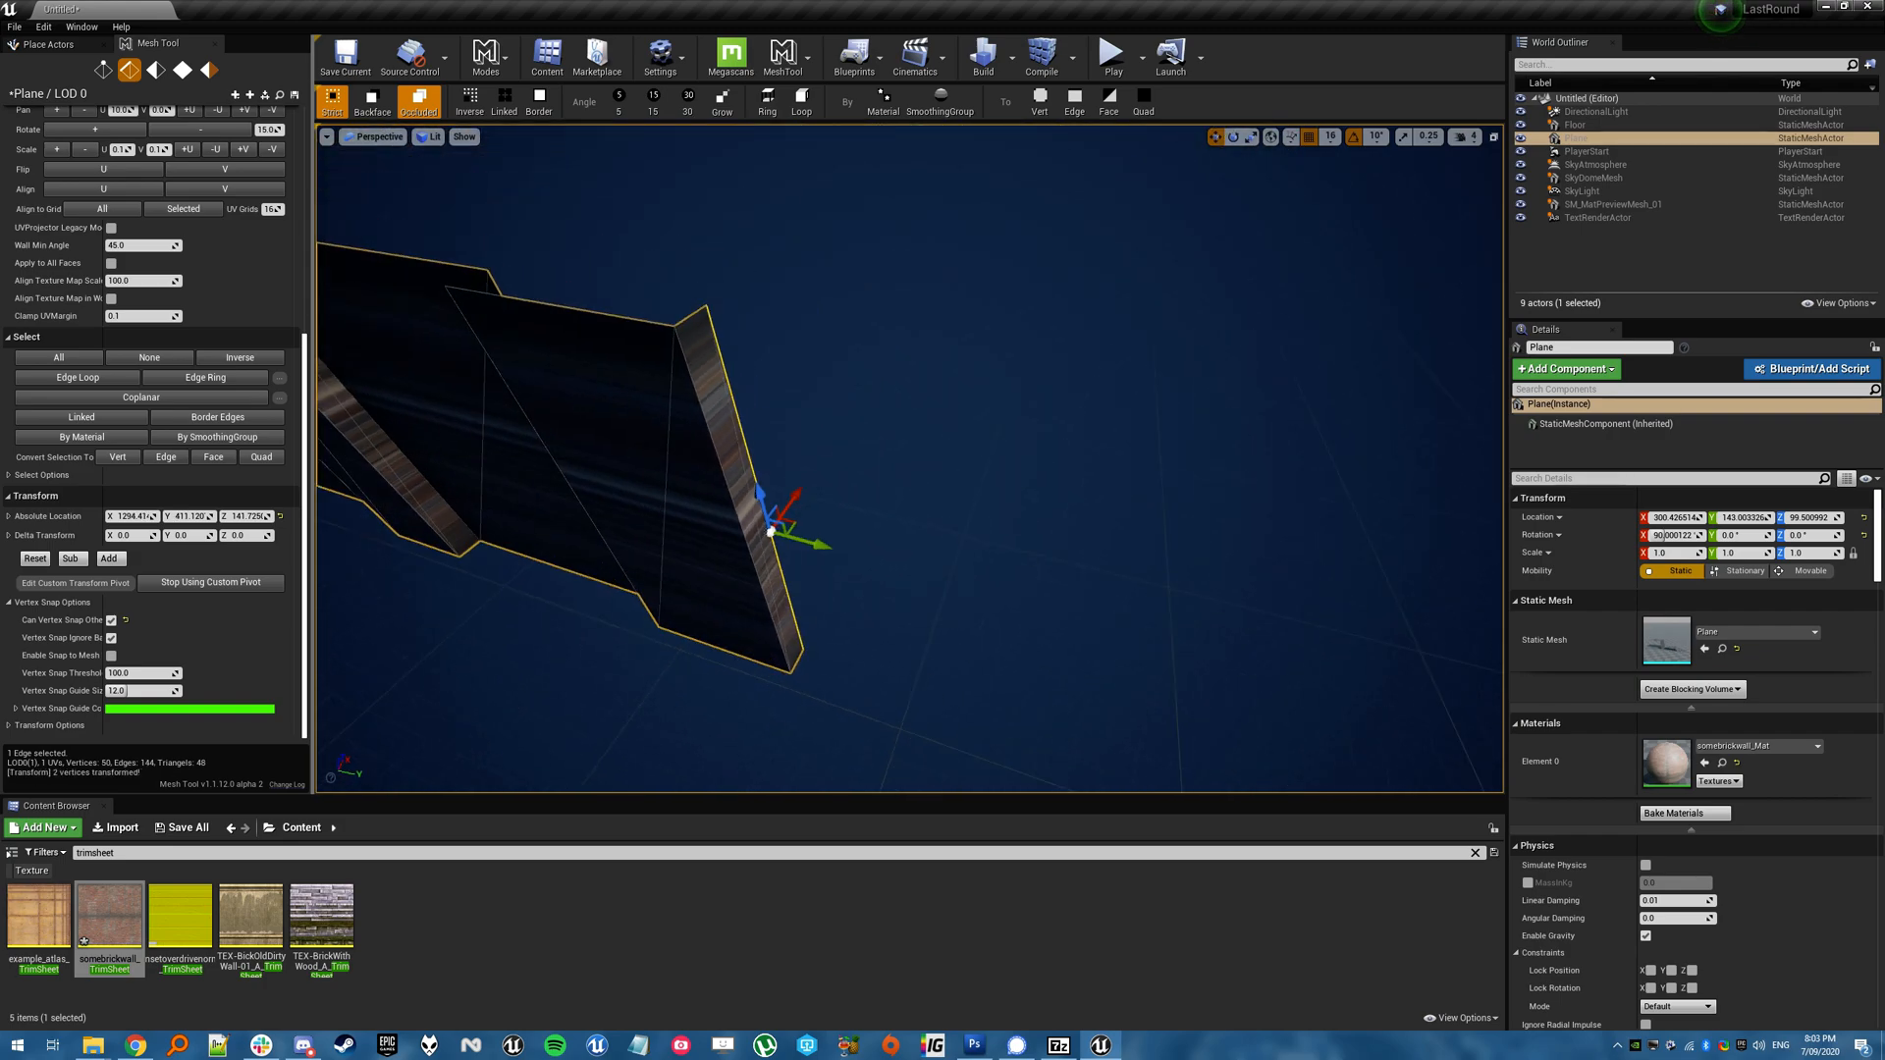
Extend the wall further into a zigzag enclosure and bring up the brick TrimSheet asset
drag(780, 516, 826, 532)
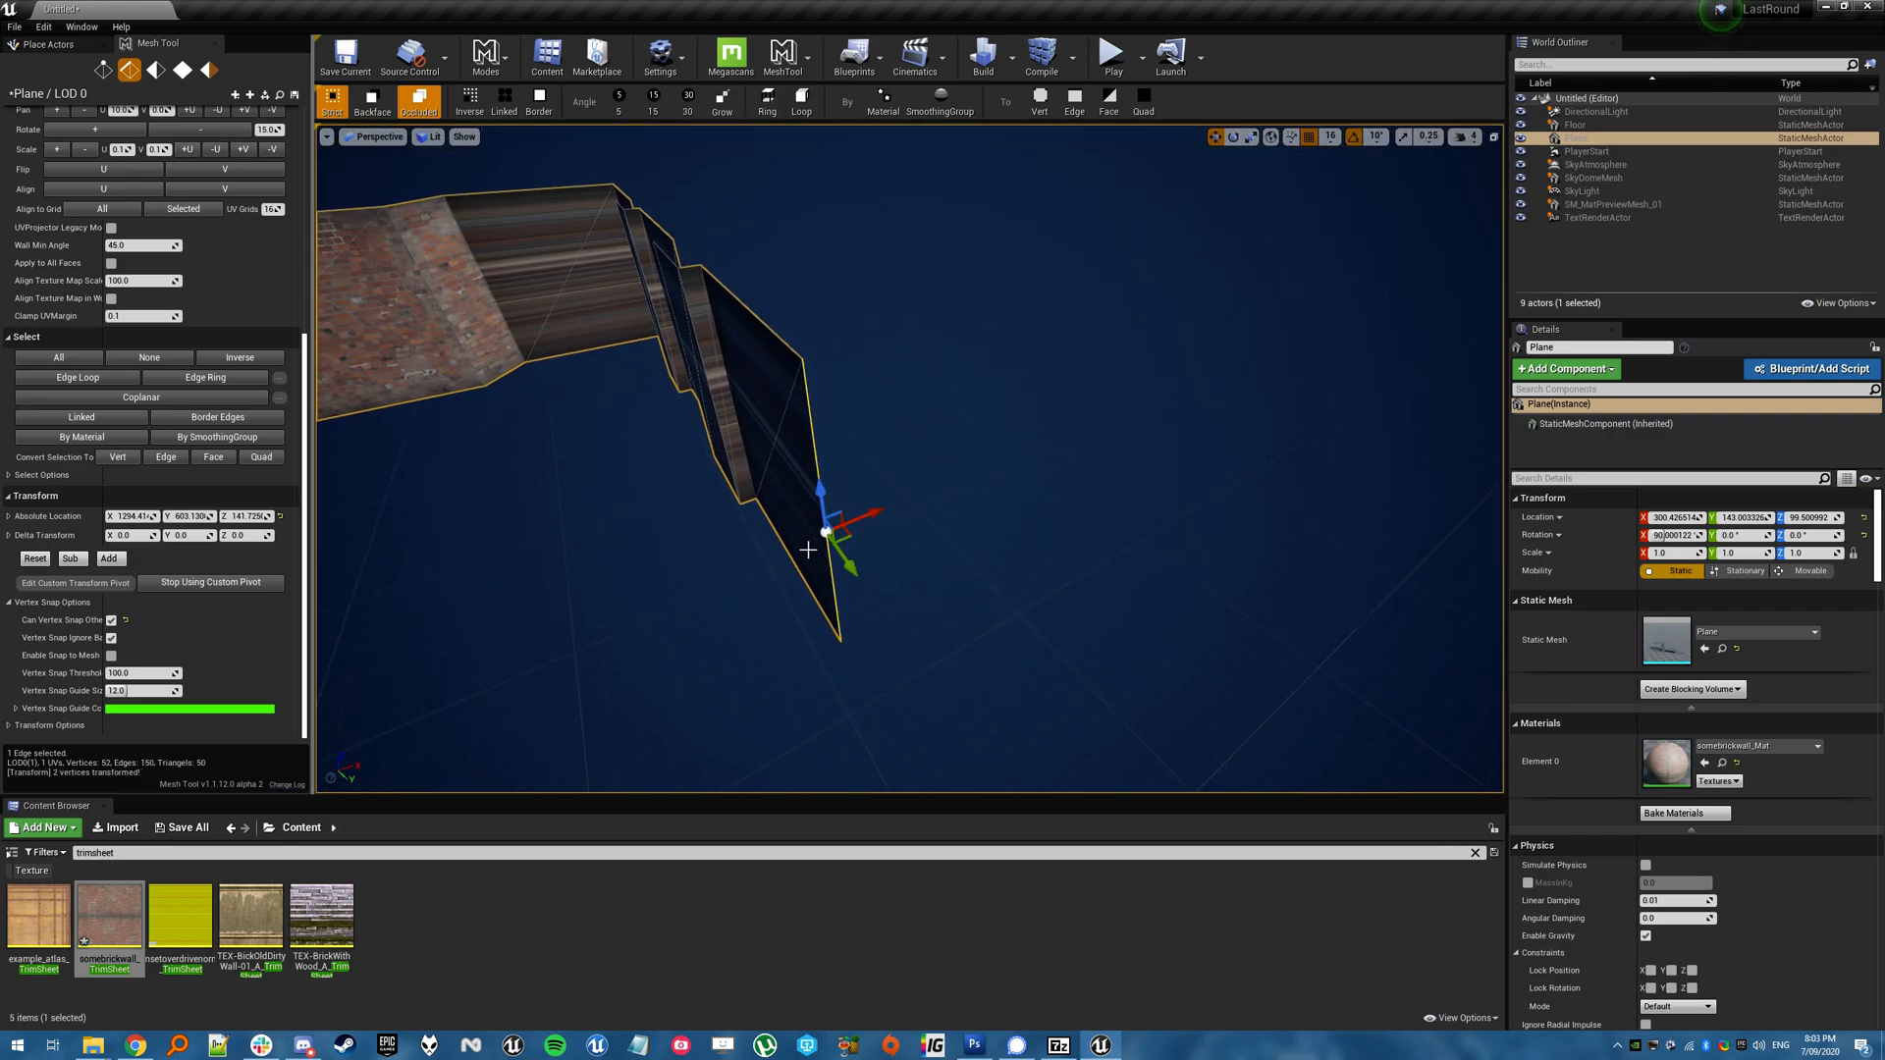
drag(842, 554, 1003, 458)
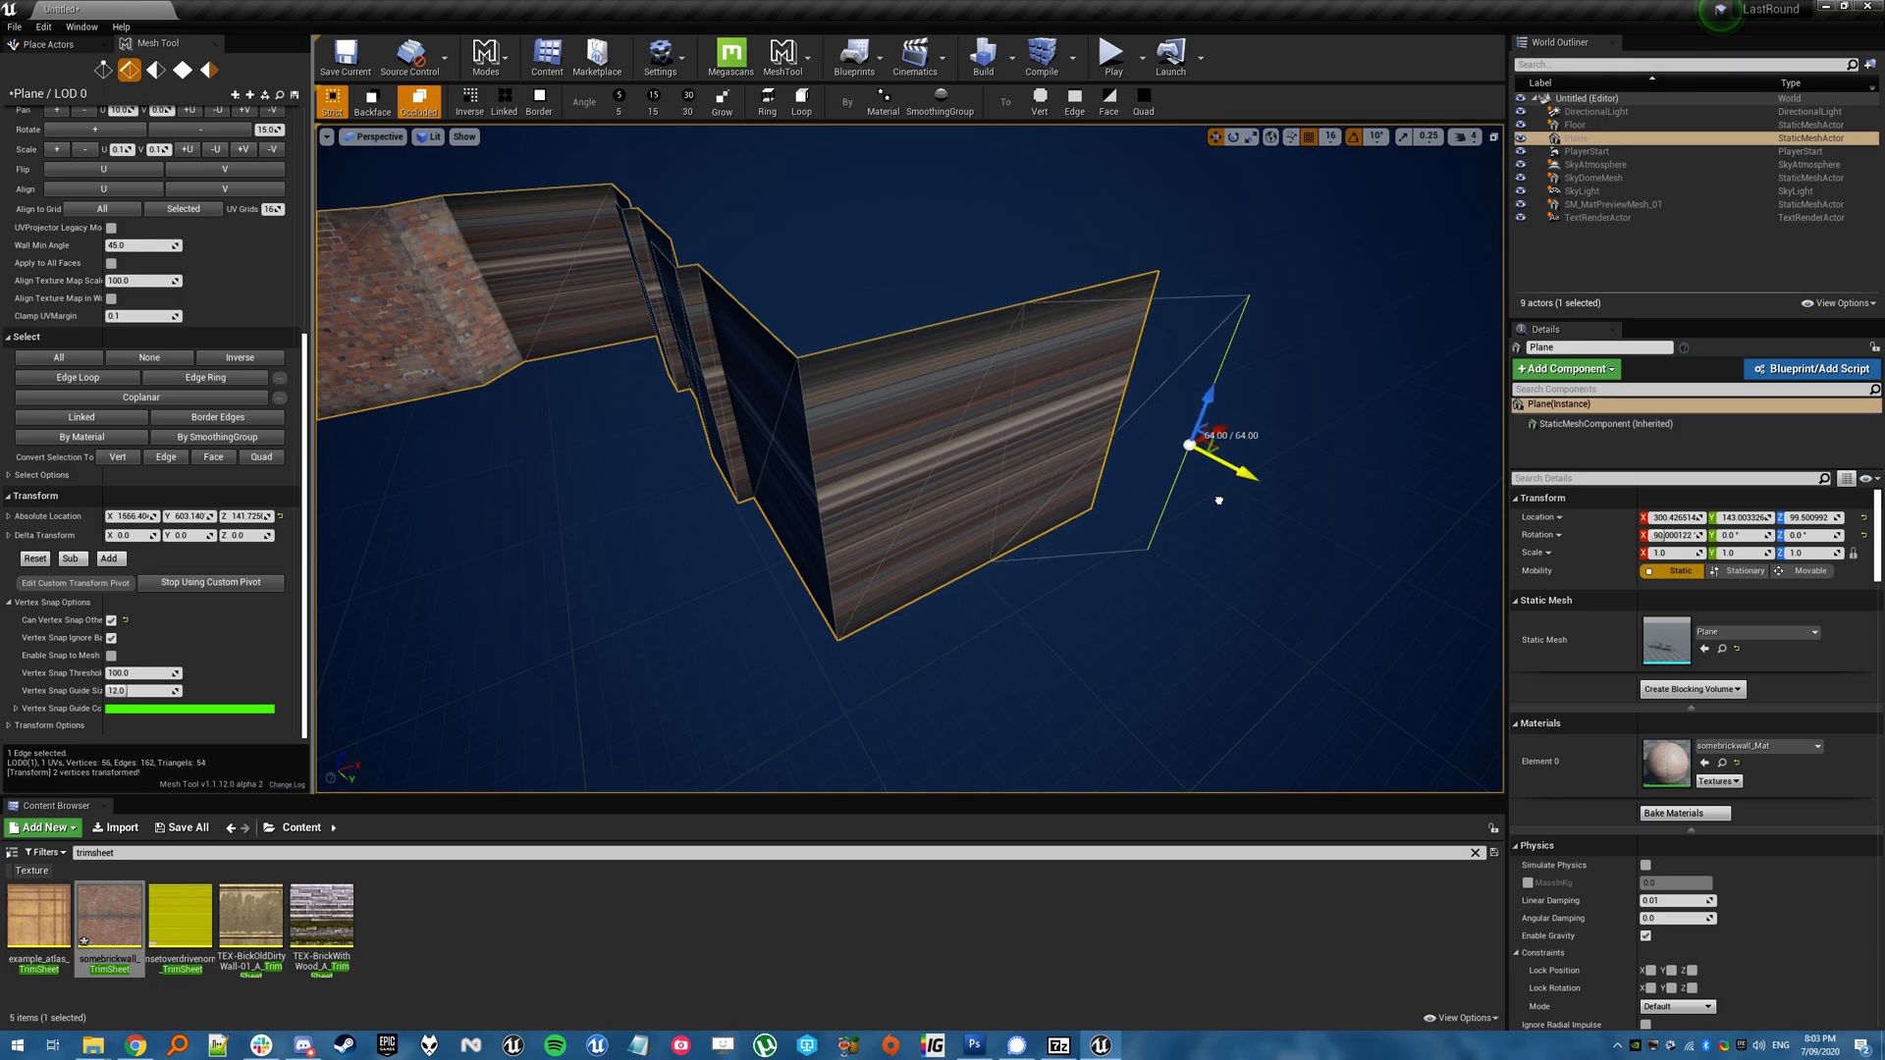
drag(1190, 446, 1329, 518)
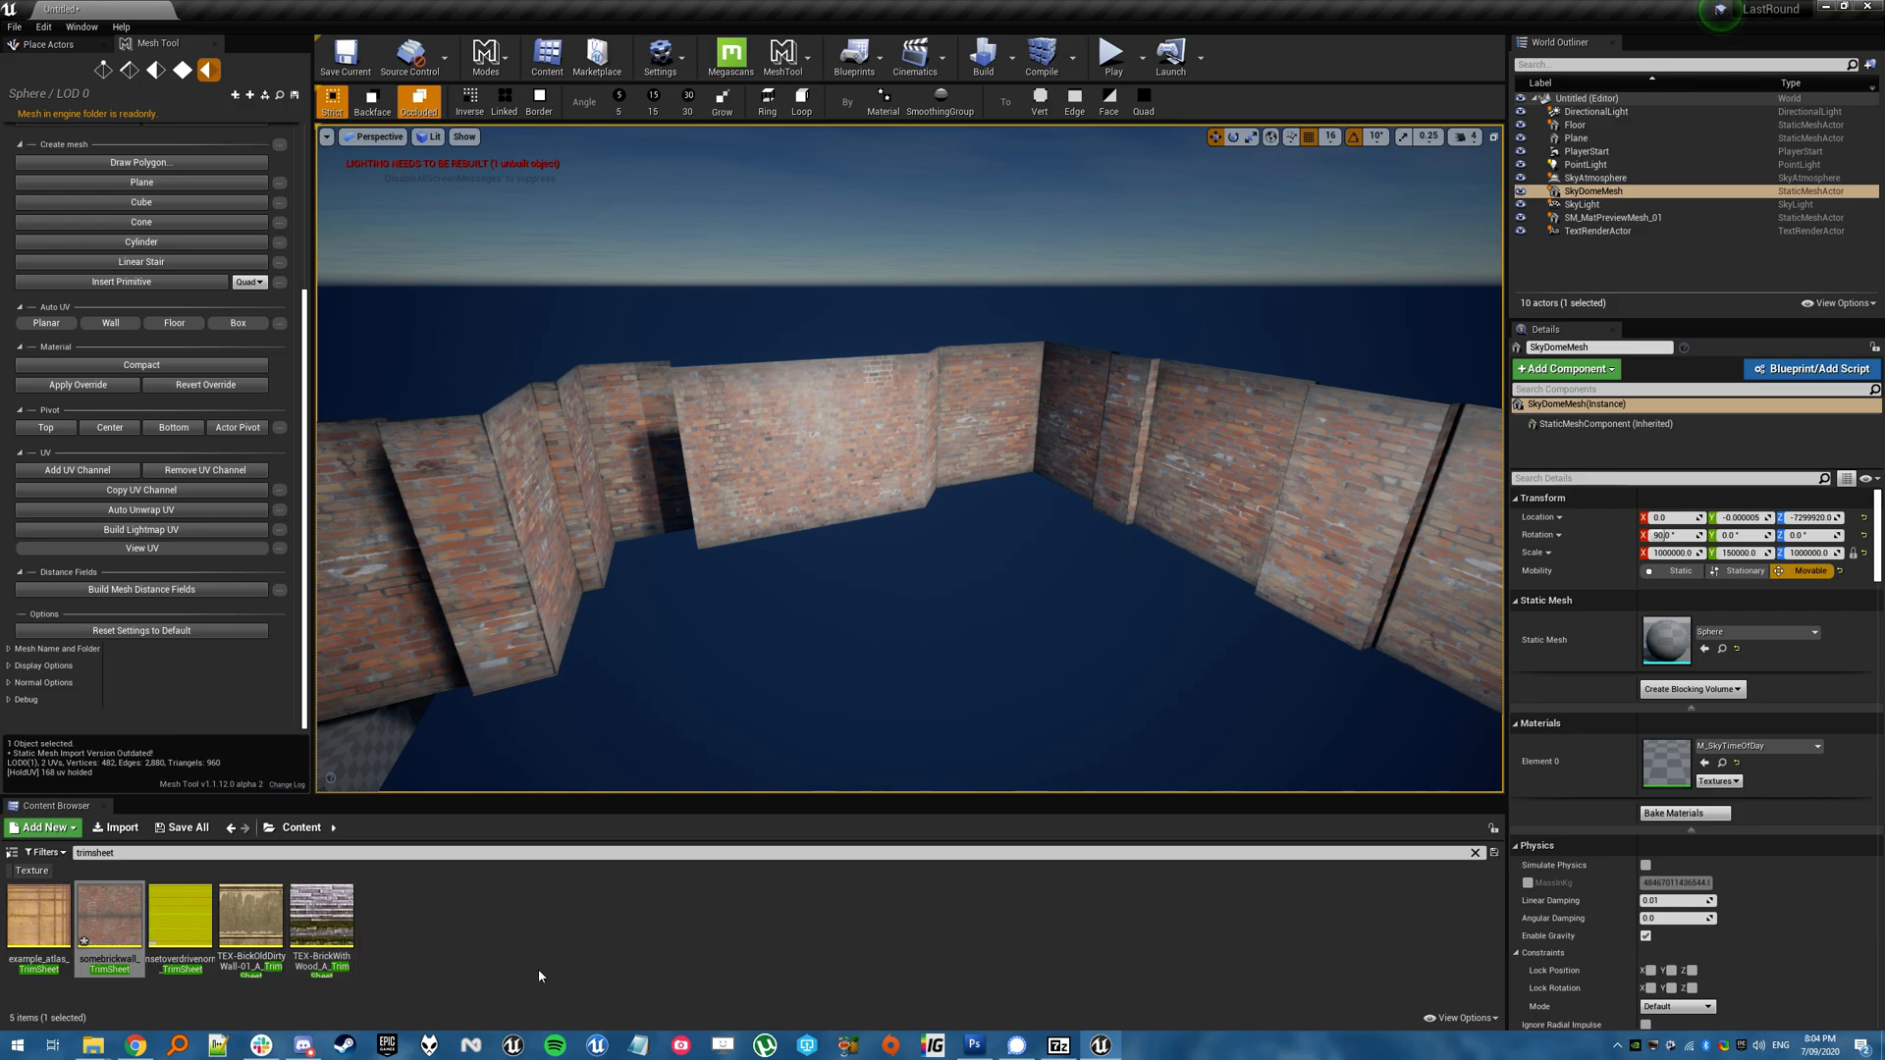
double_click(108, 917)
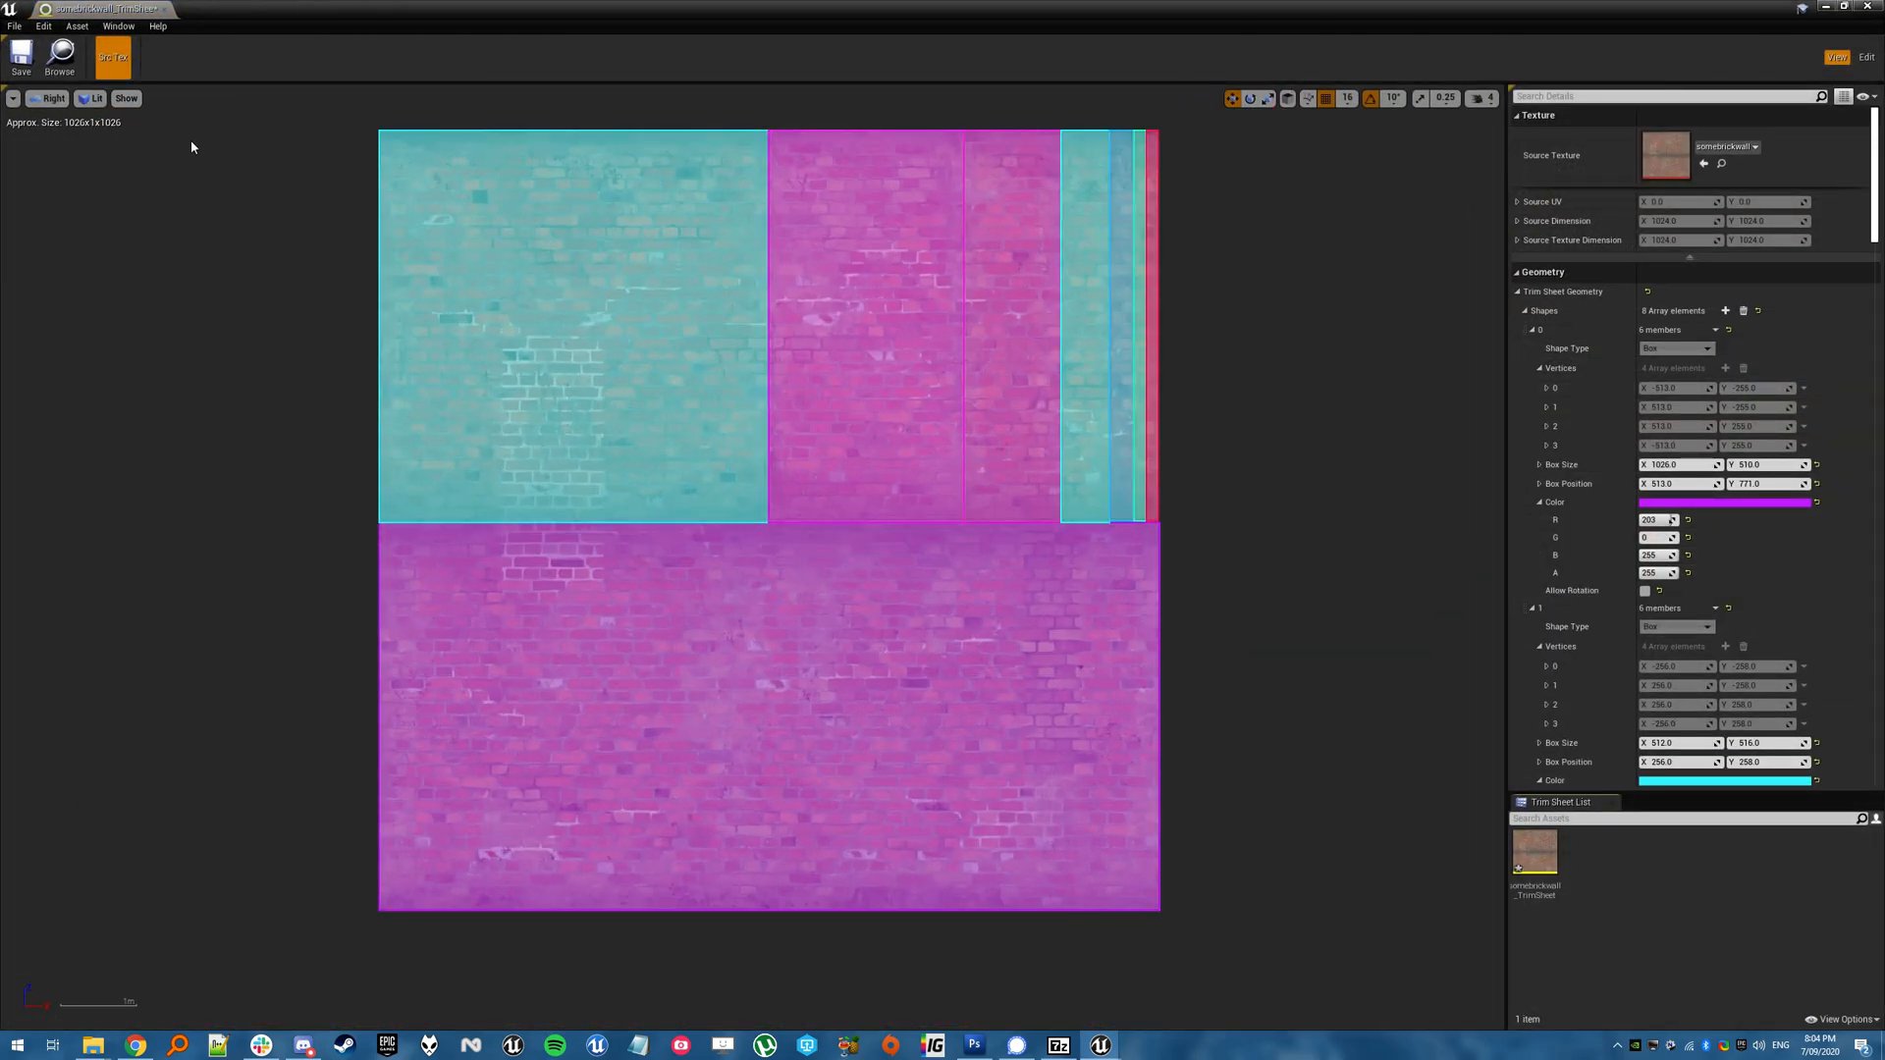
Hide the shape backgrounds, enter Edit mode and clear all existing trim regions
click(126, 98)
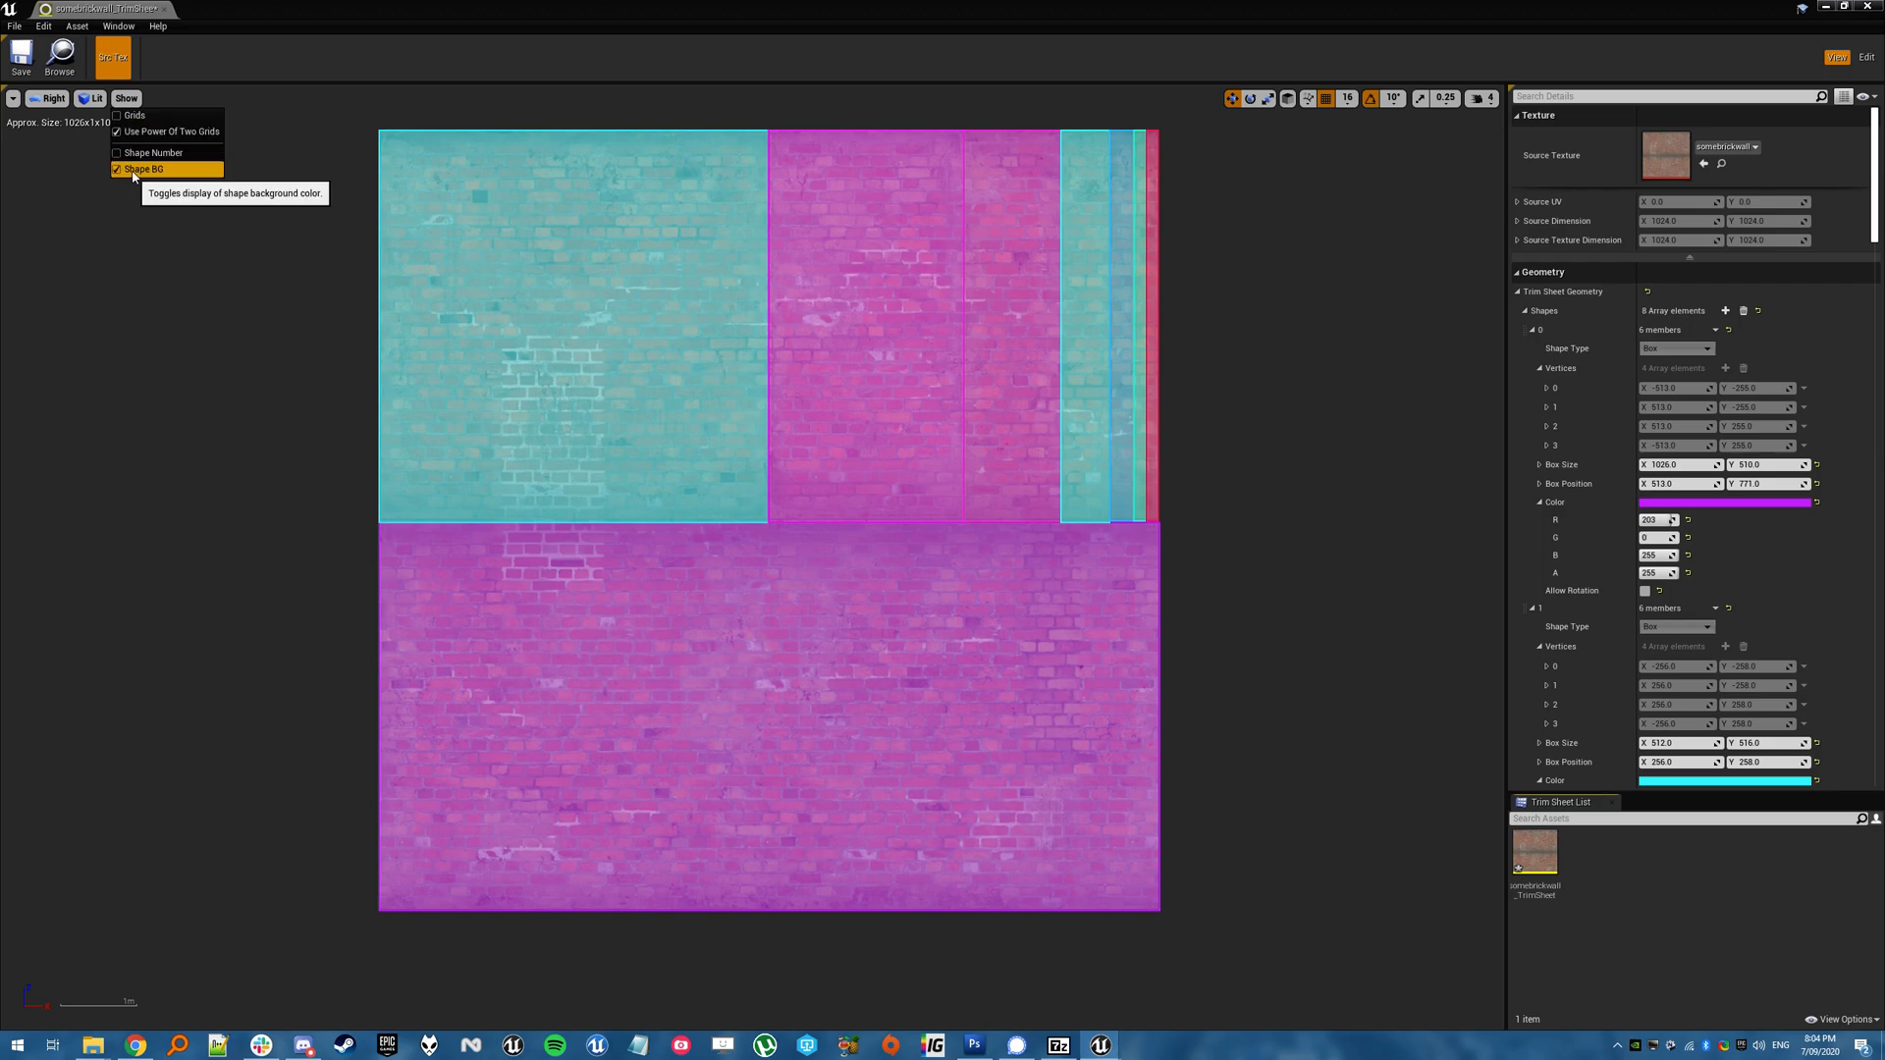
click(141, 169)
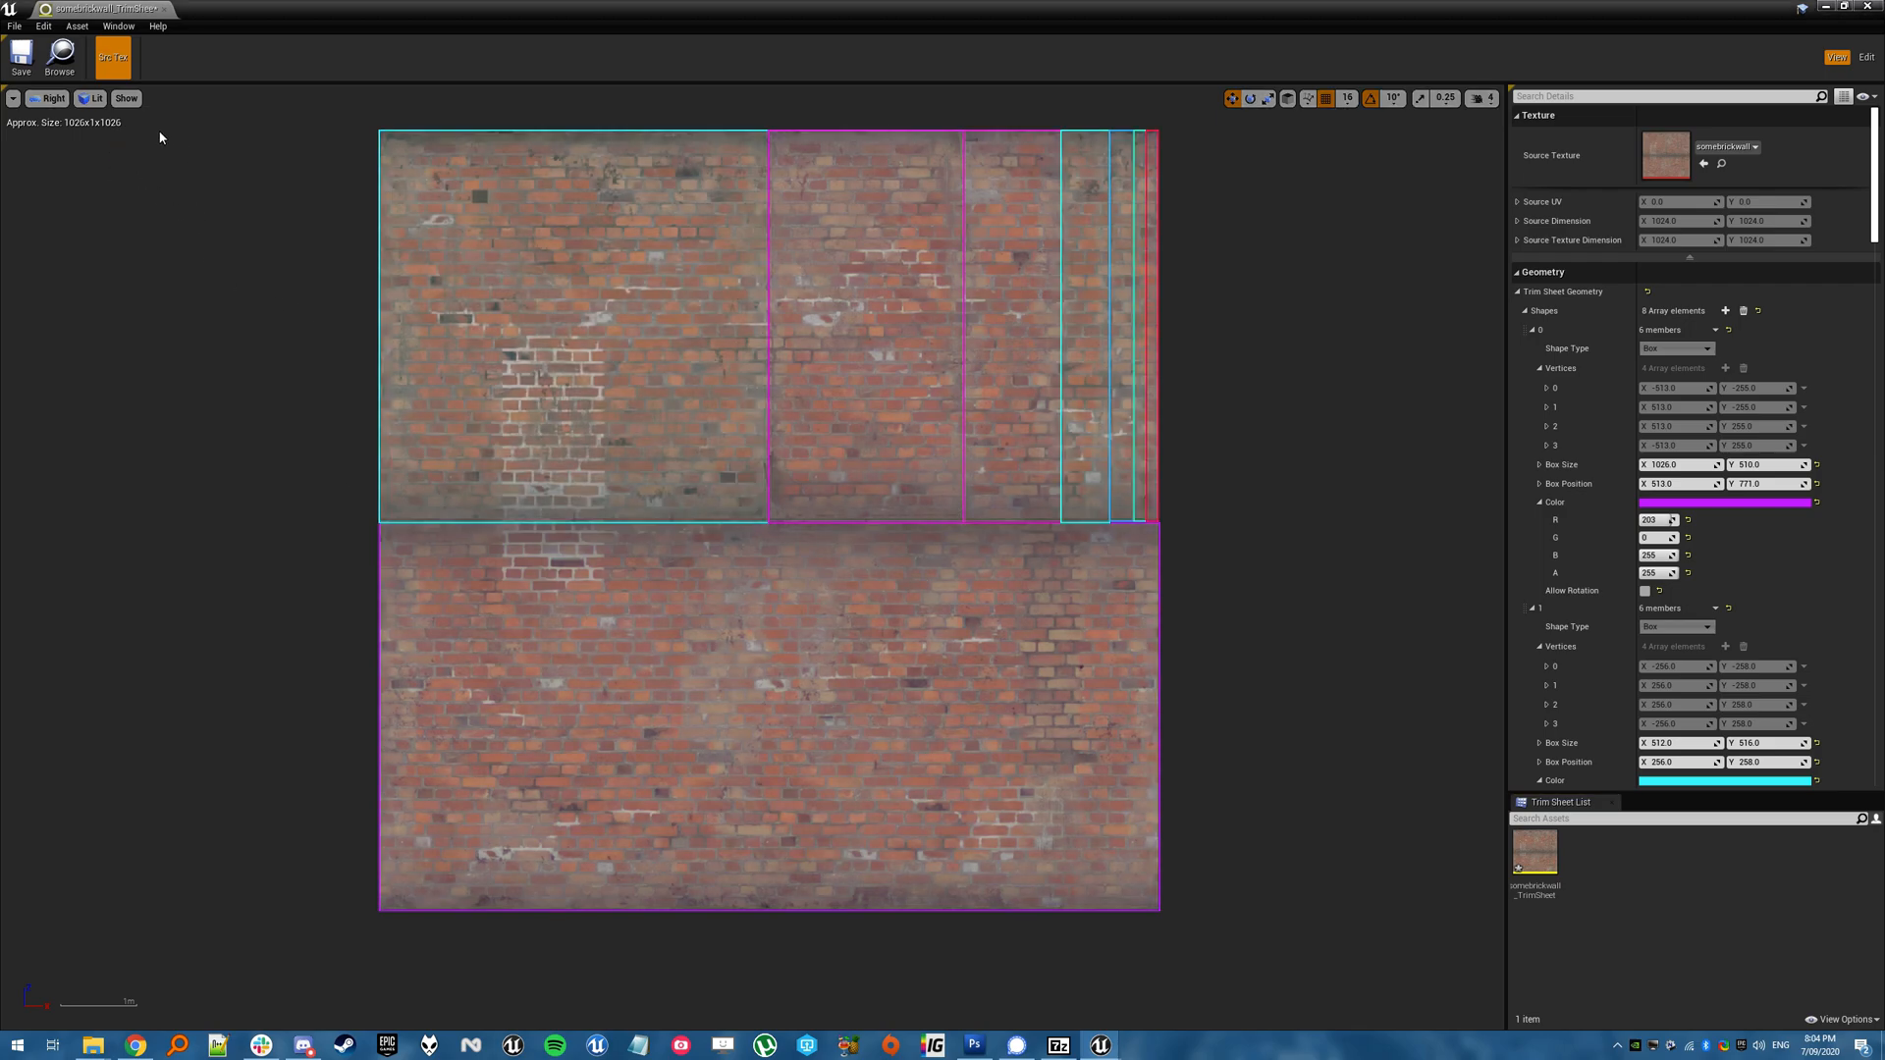
click(126, 98)
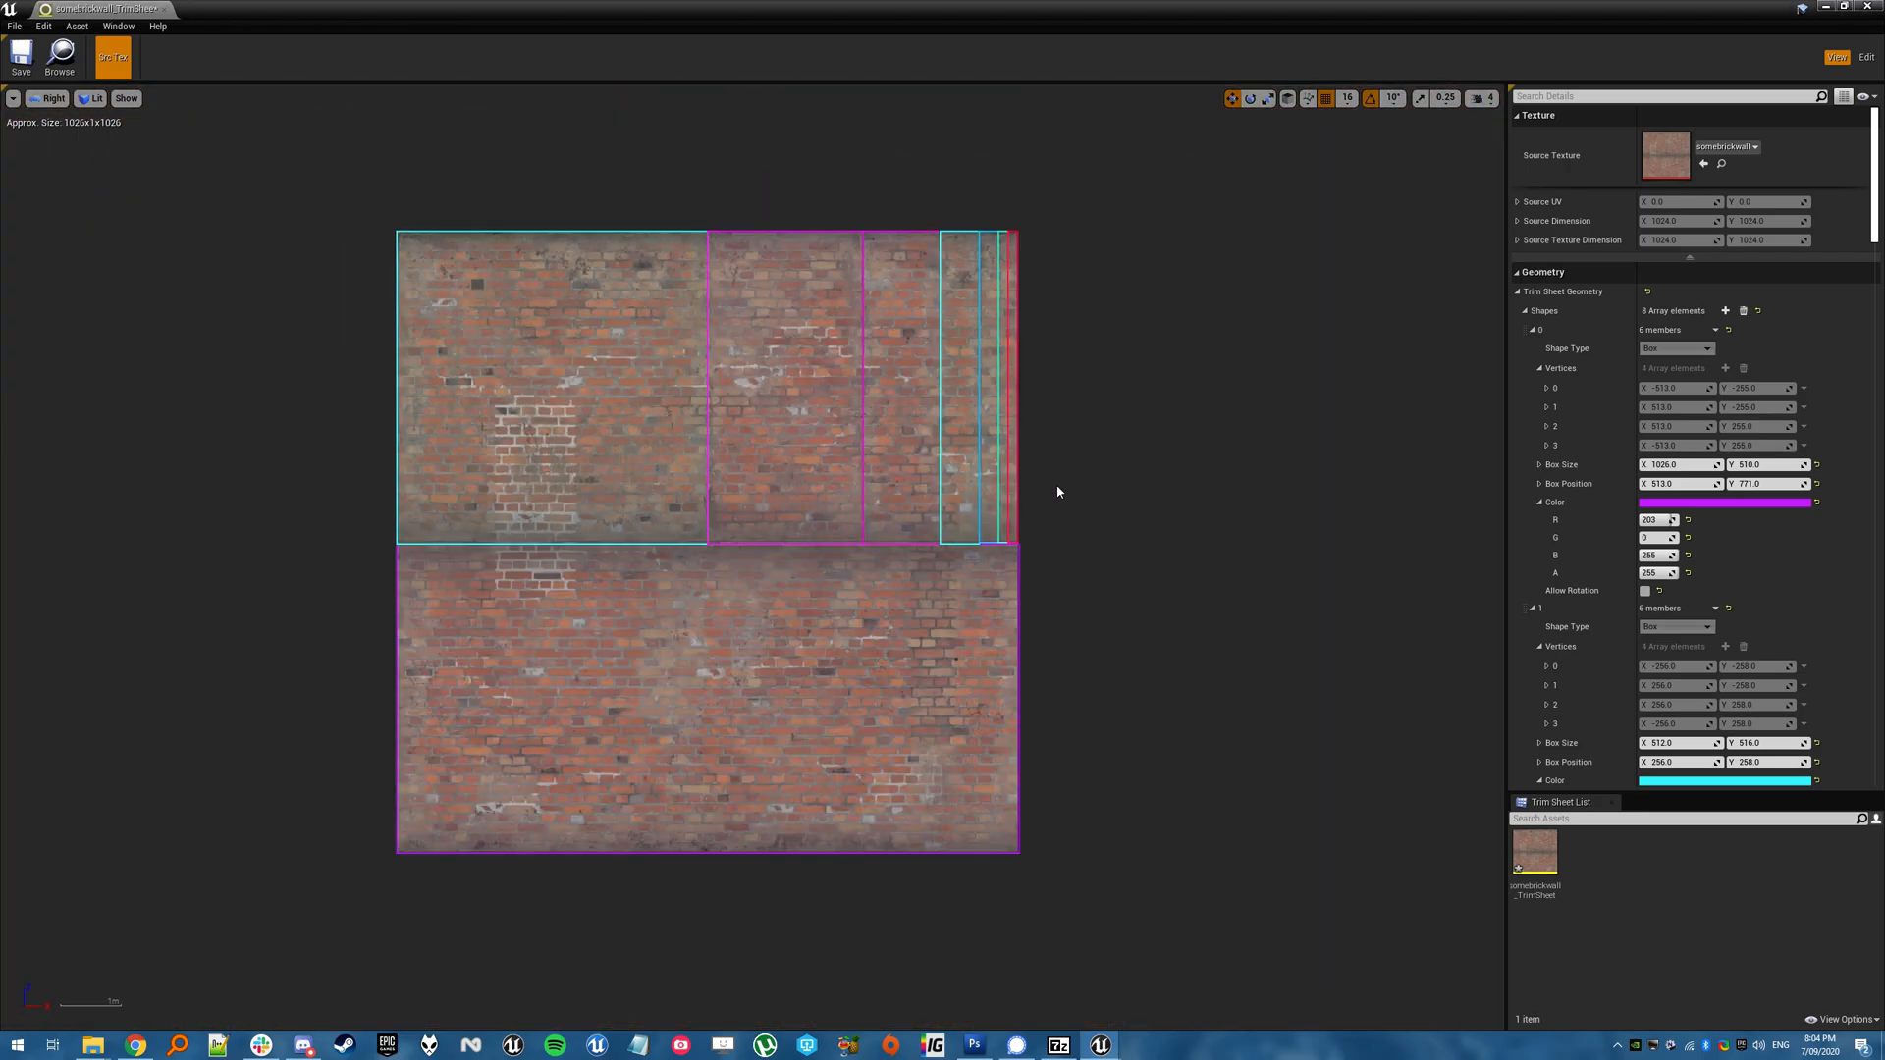
click(1866, 57)
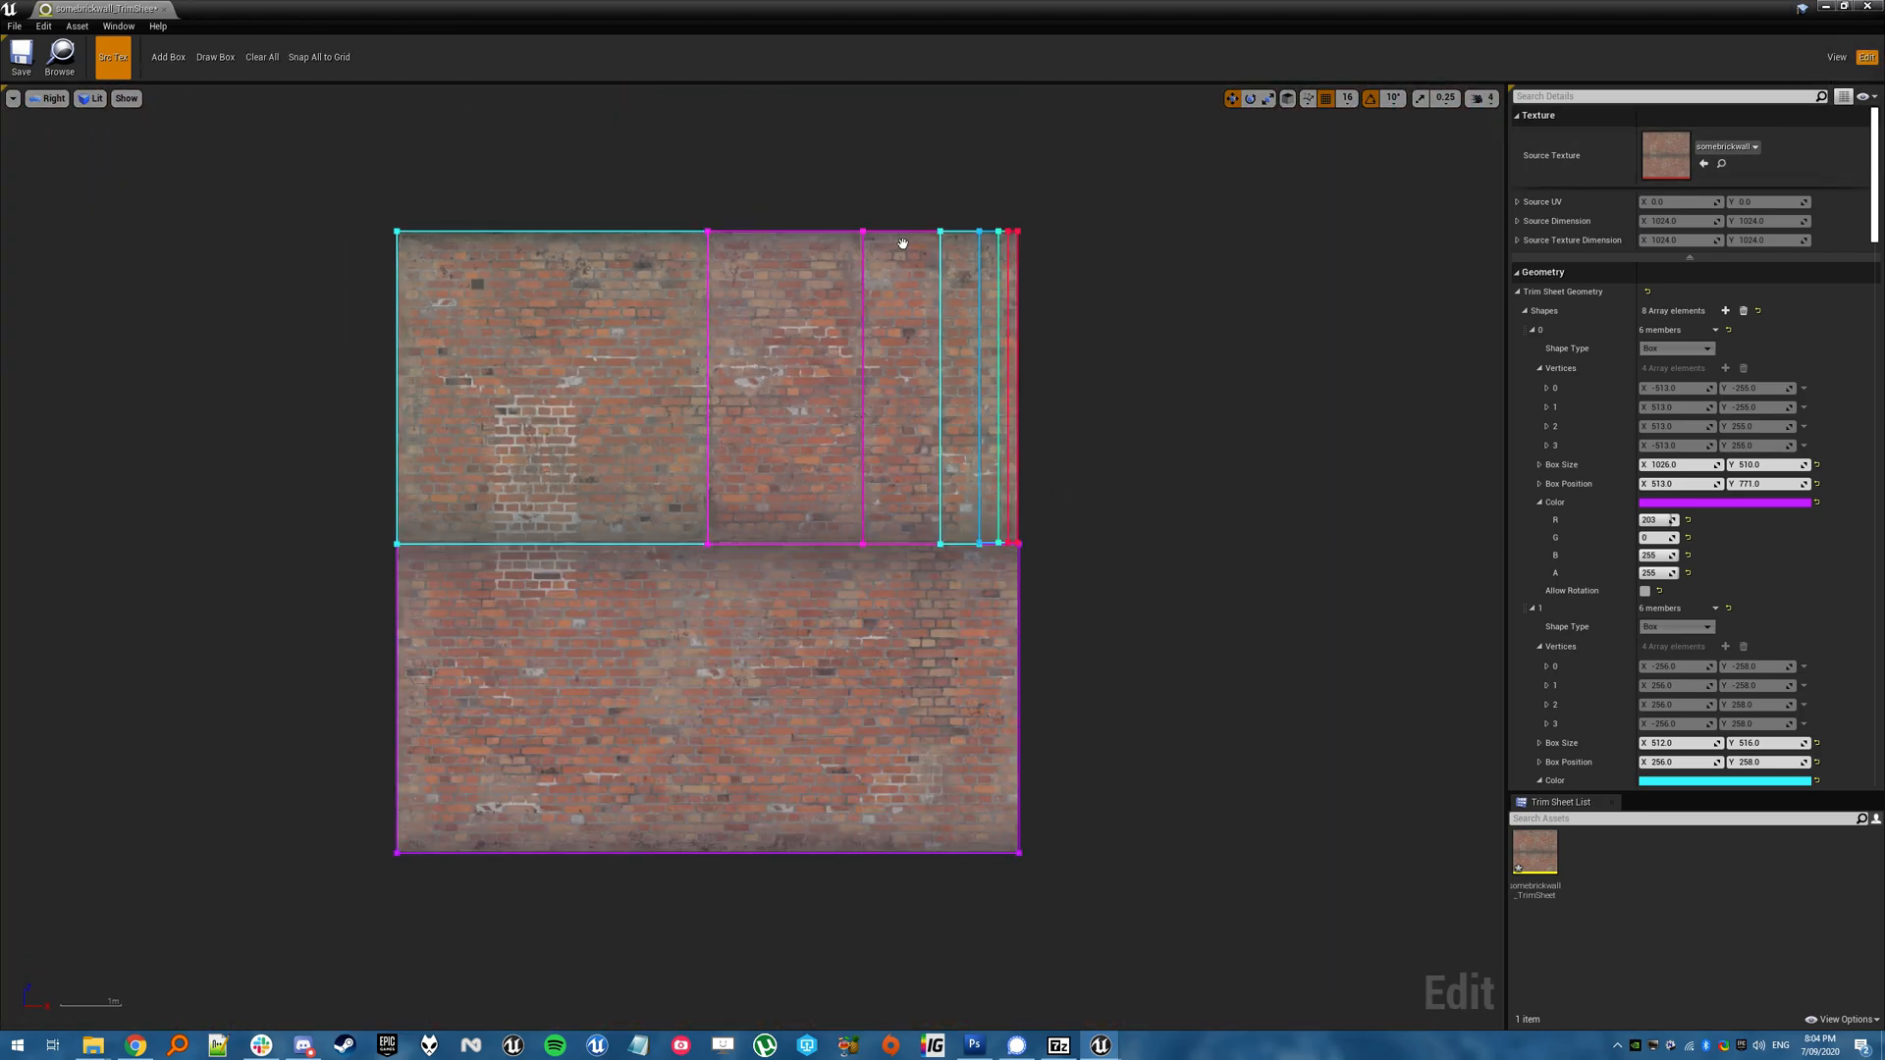
click(261, 57)
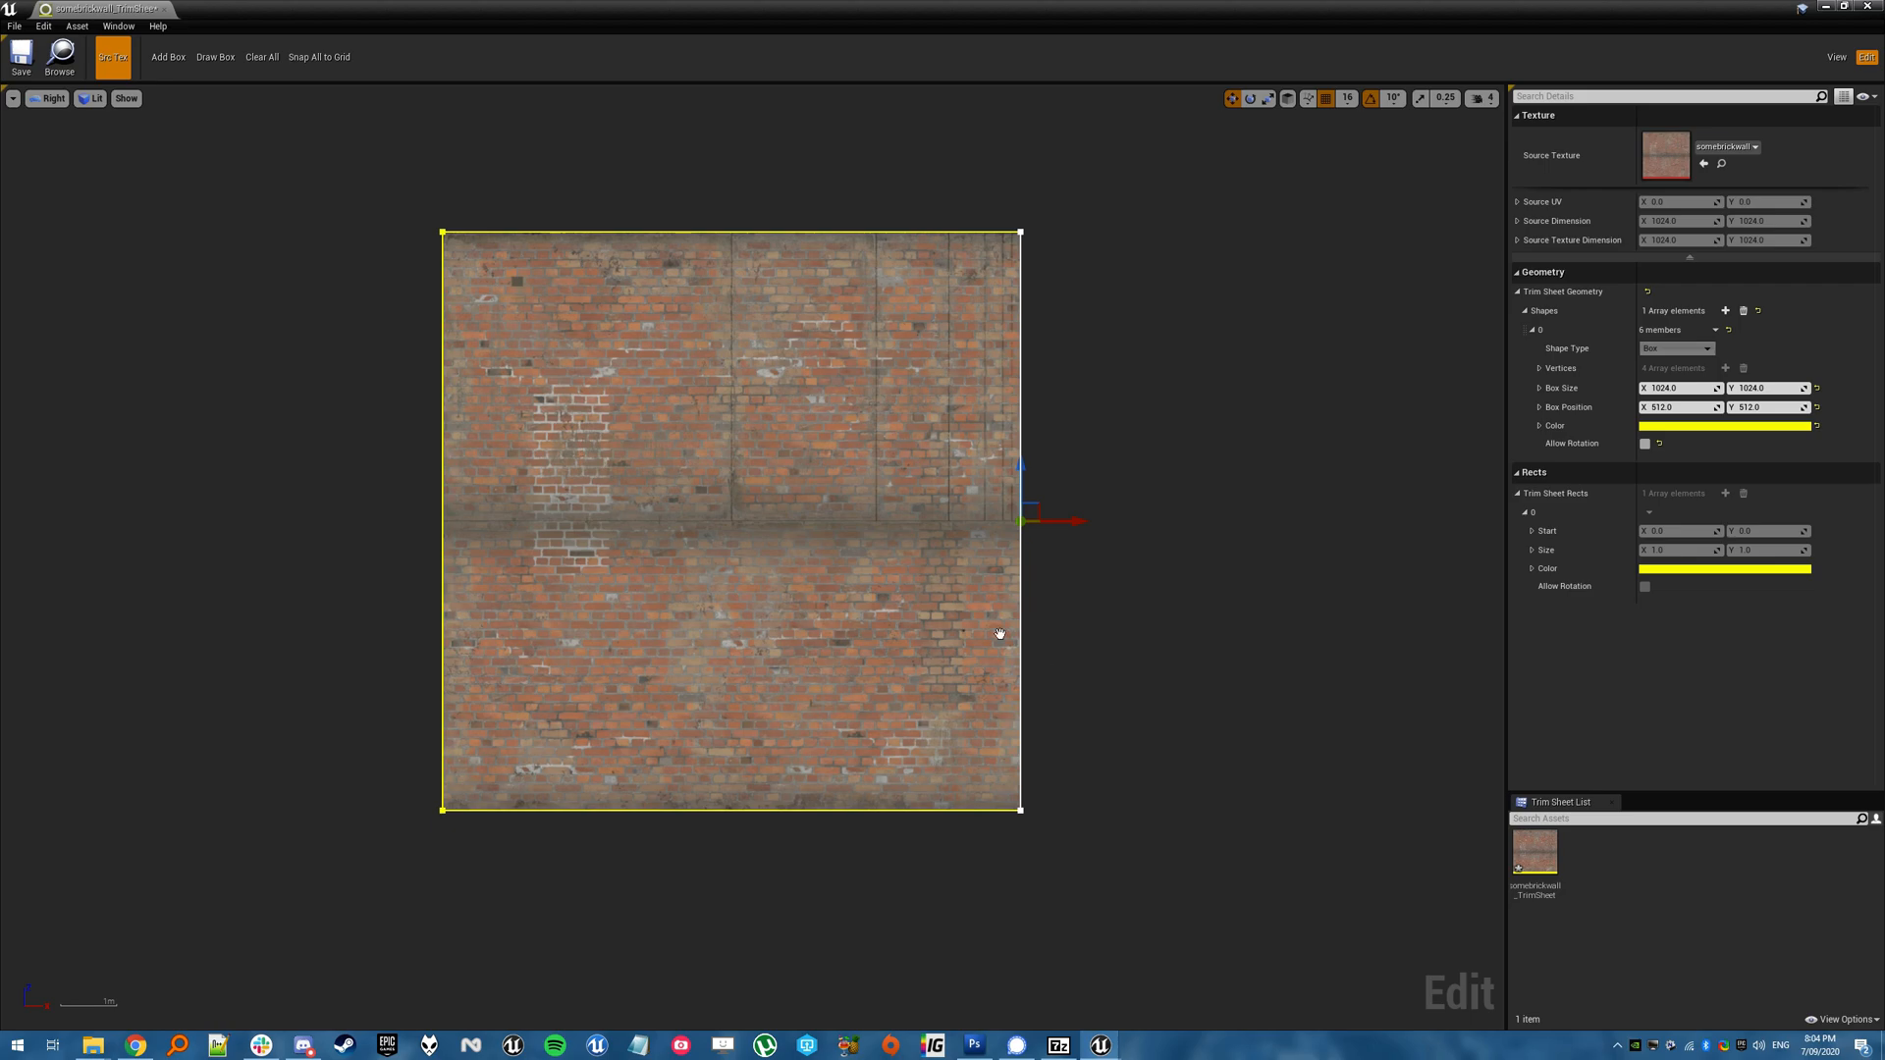
Draw box regions of varying widths across the top brick strips and one over the bottom half
click(261, 57)
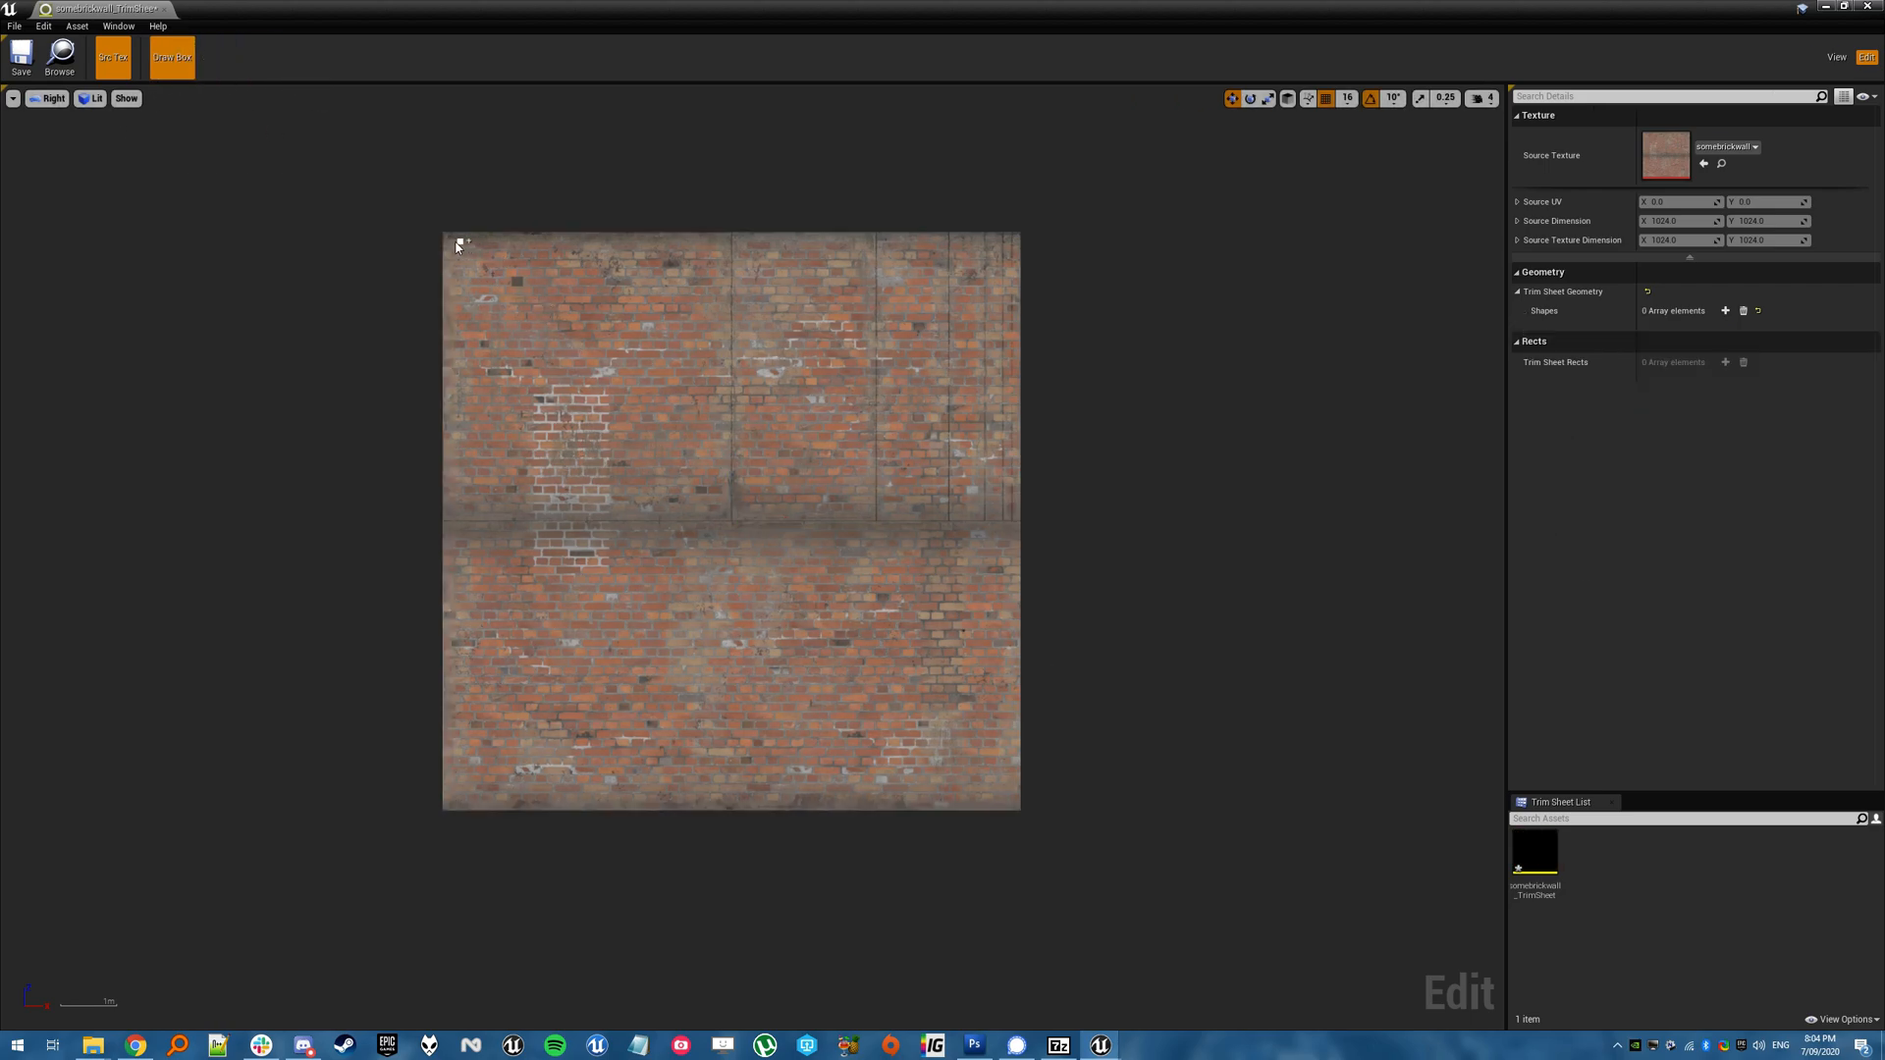
drag(444, 231, 731, 519)
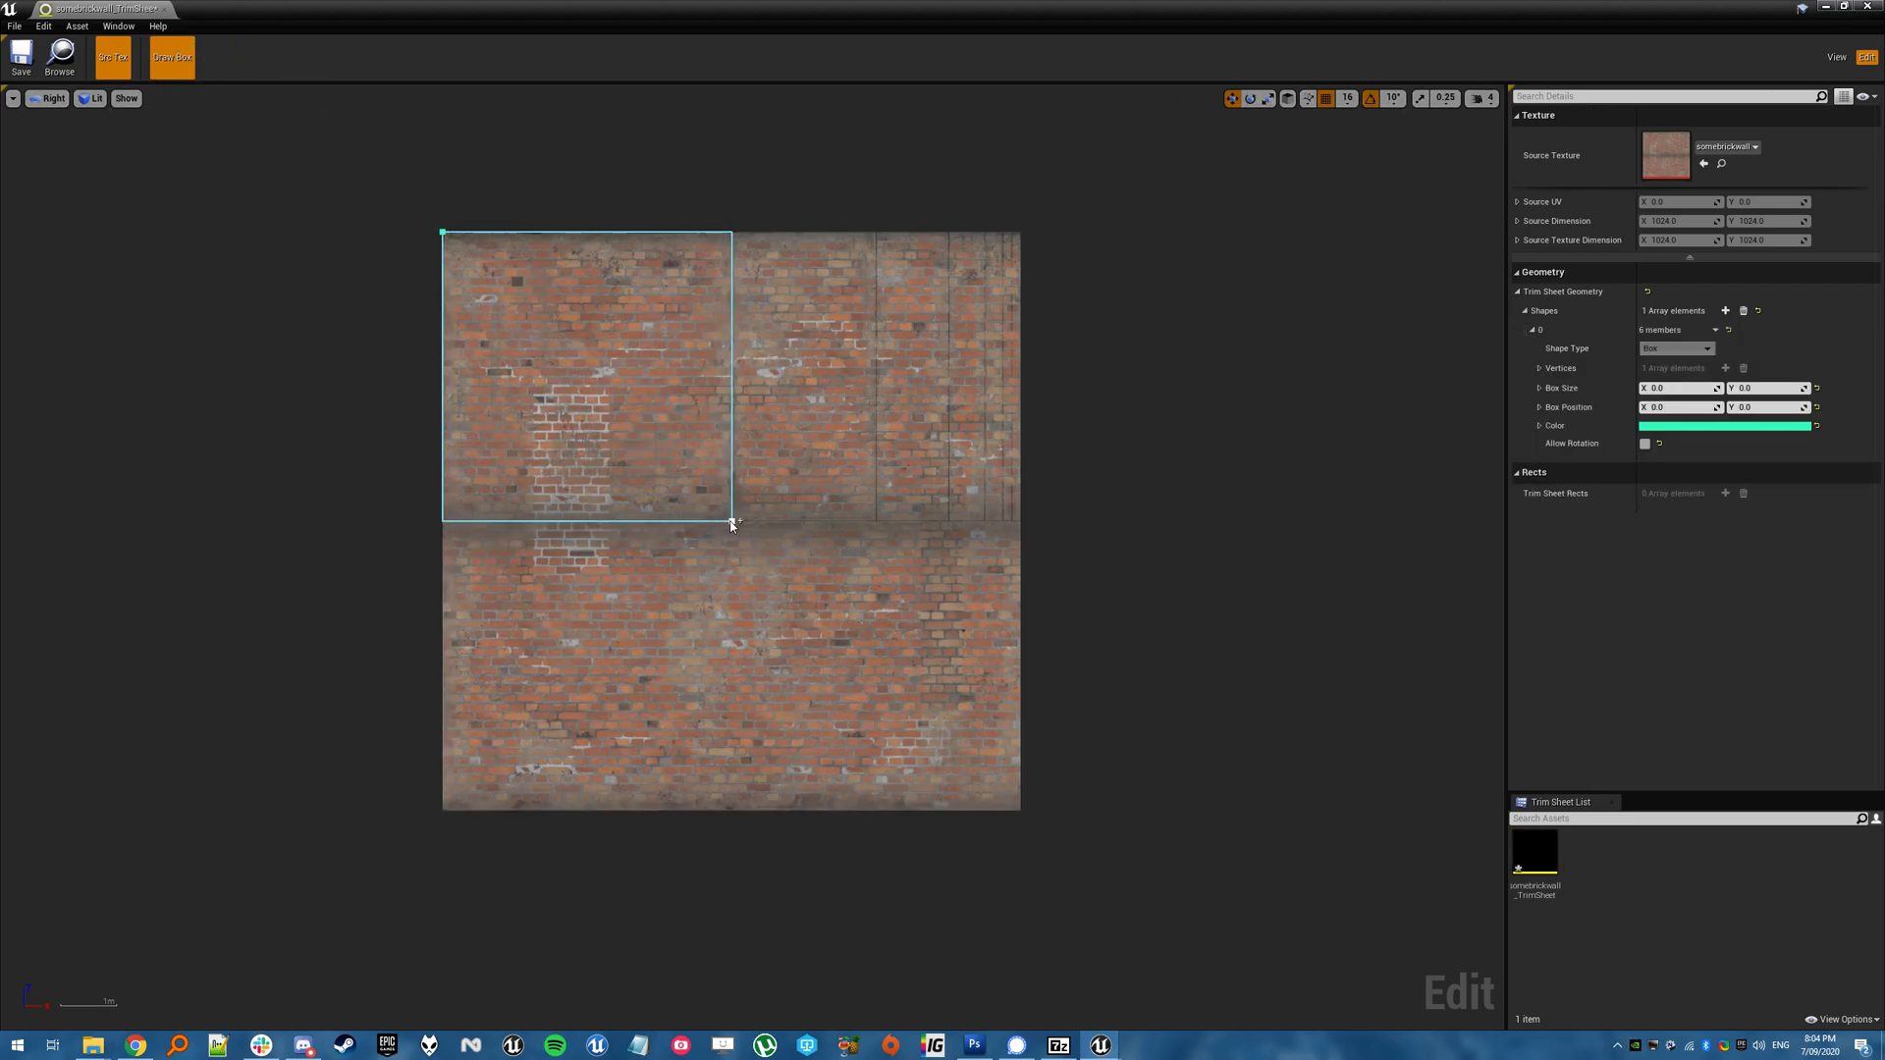
drag(442, 231, 732, 518)
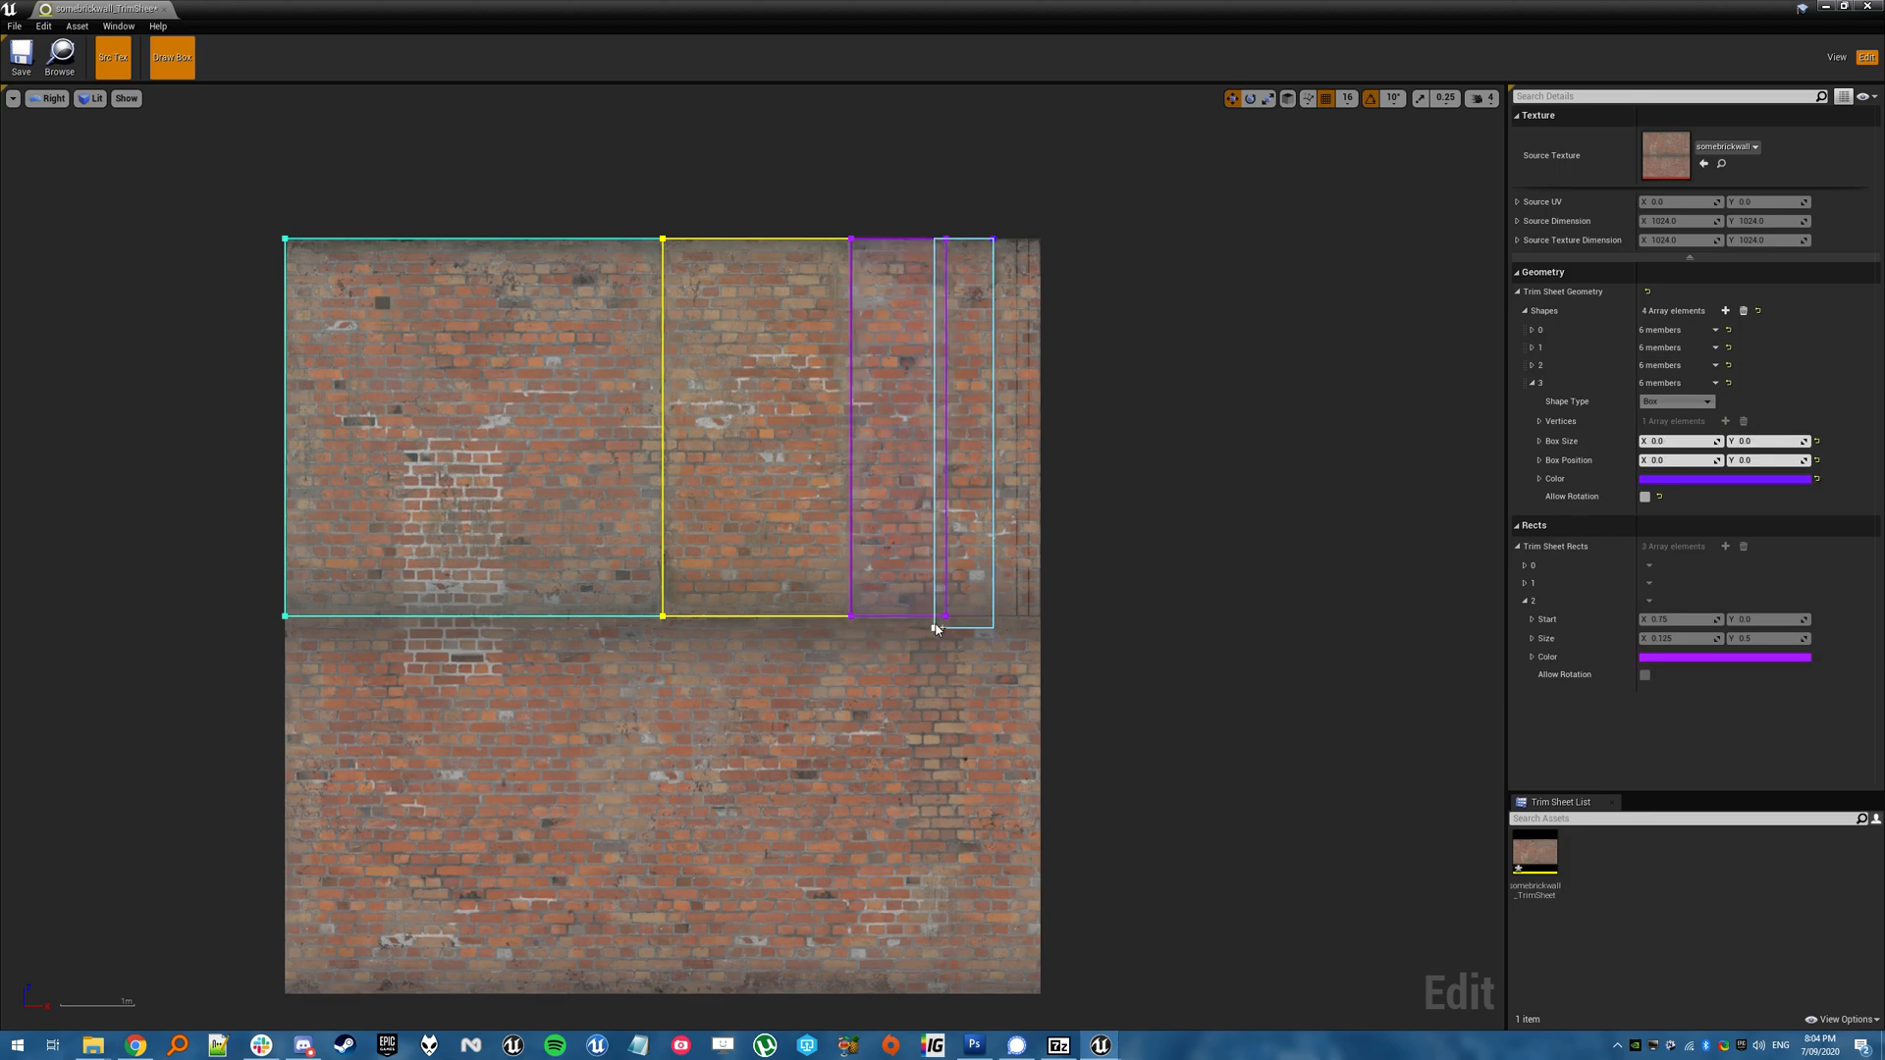
drag(986, 239, 1029, 618)
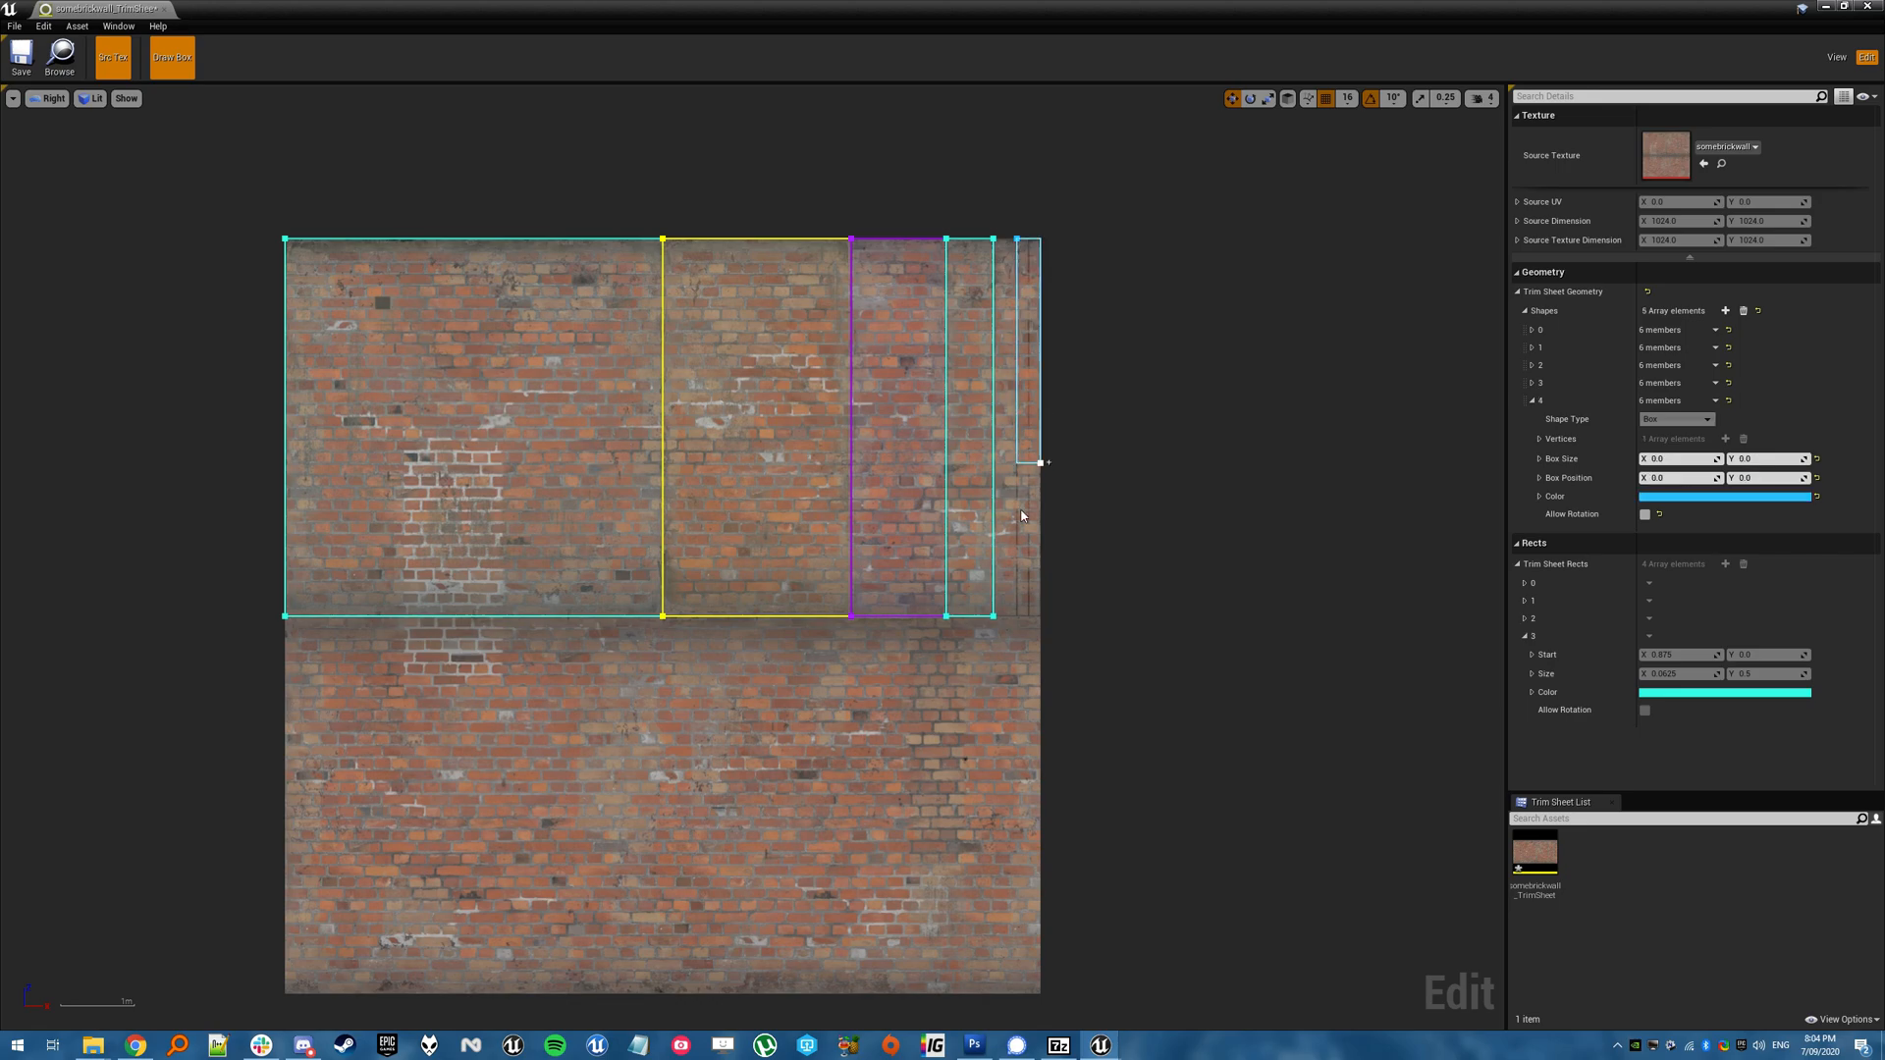
drag(1010, 244, 1025, 615)
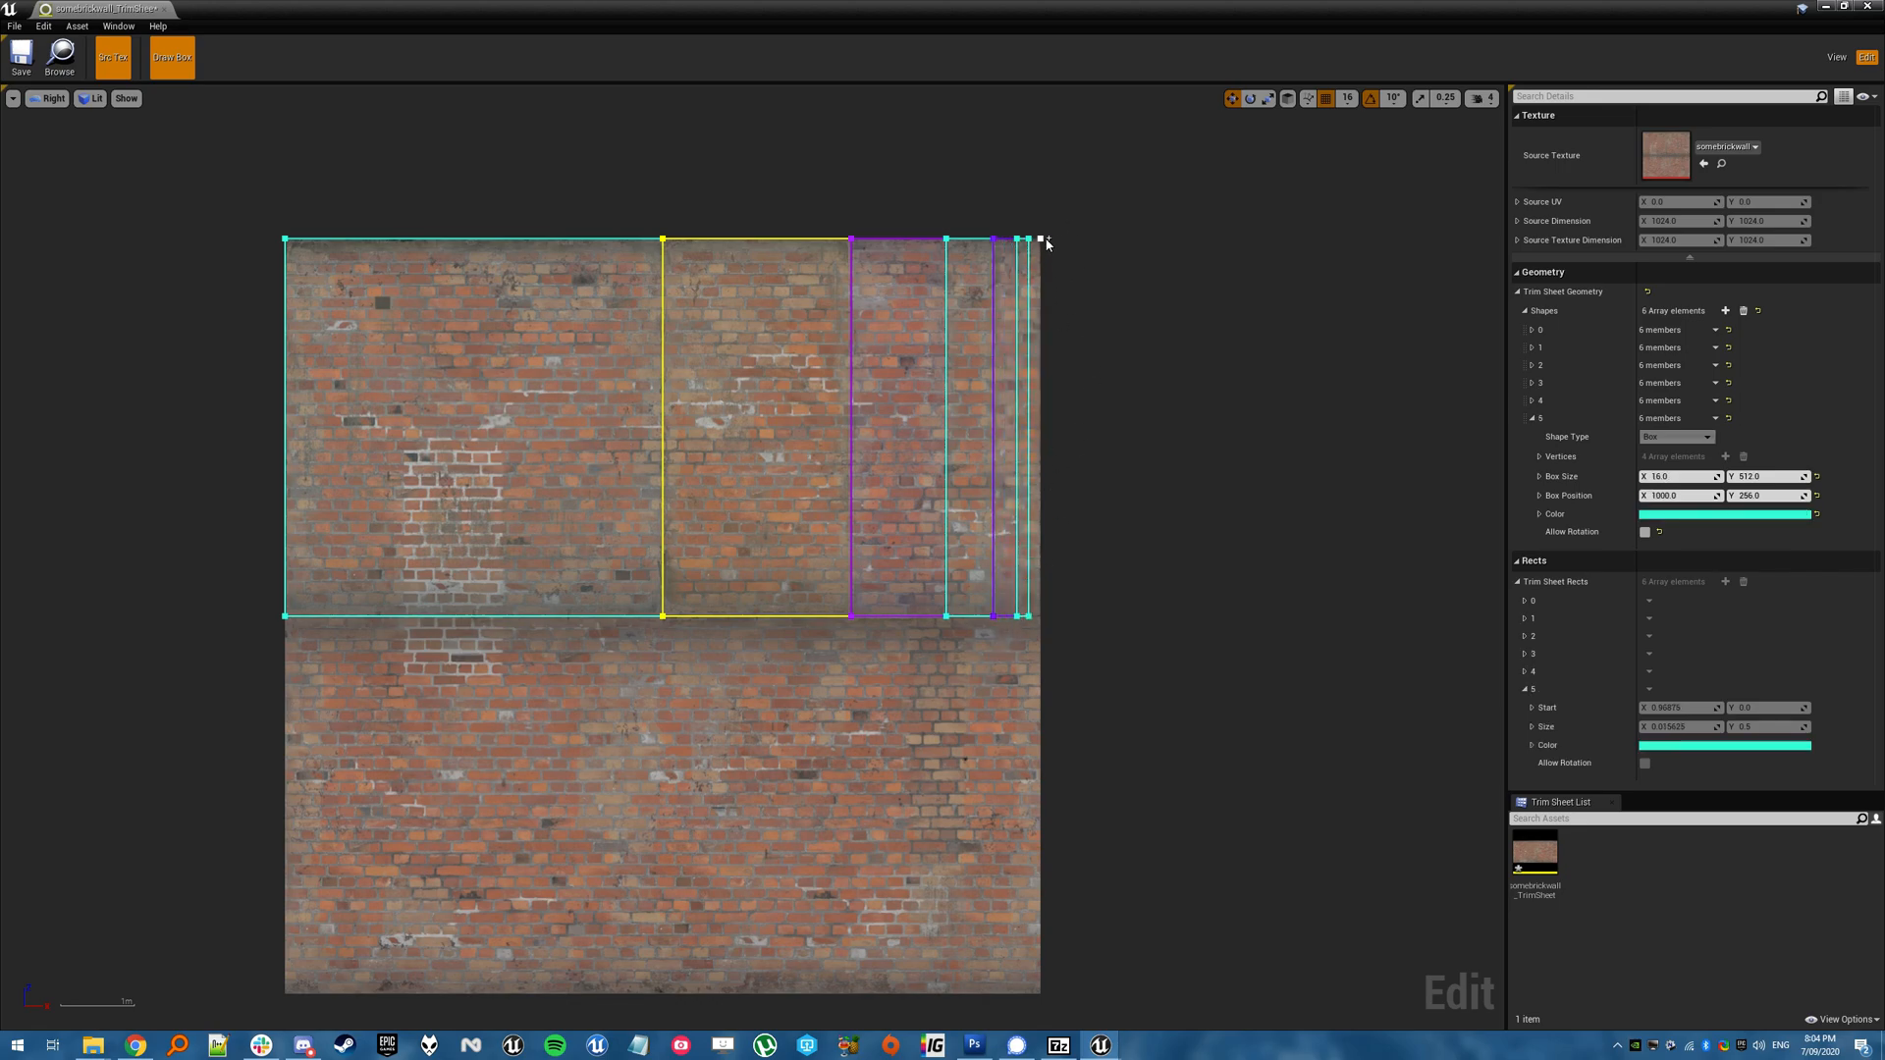
click(1726, 311)
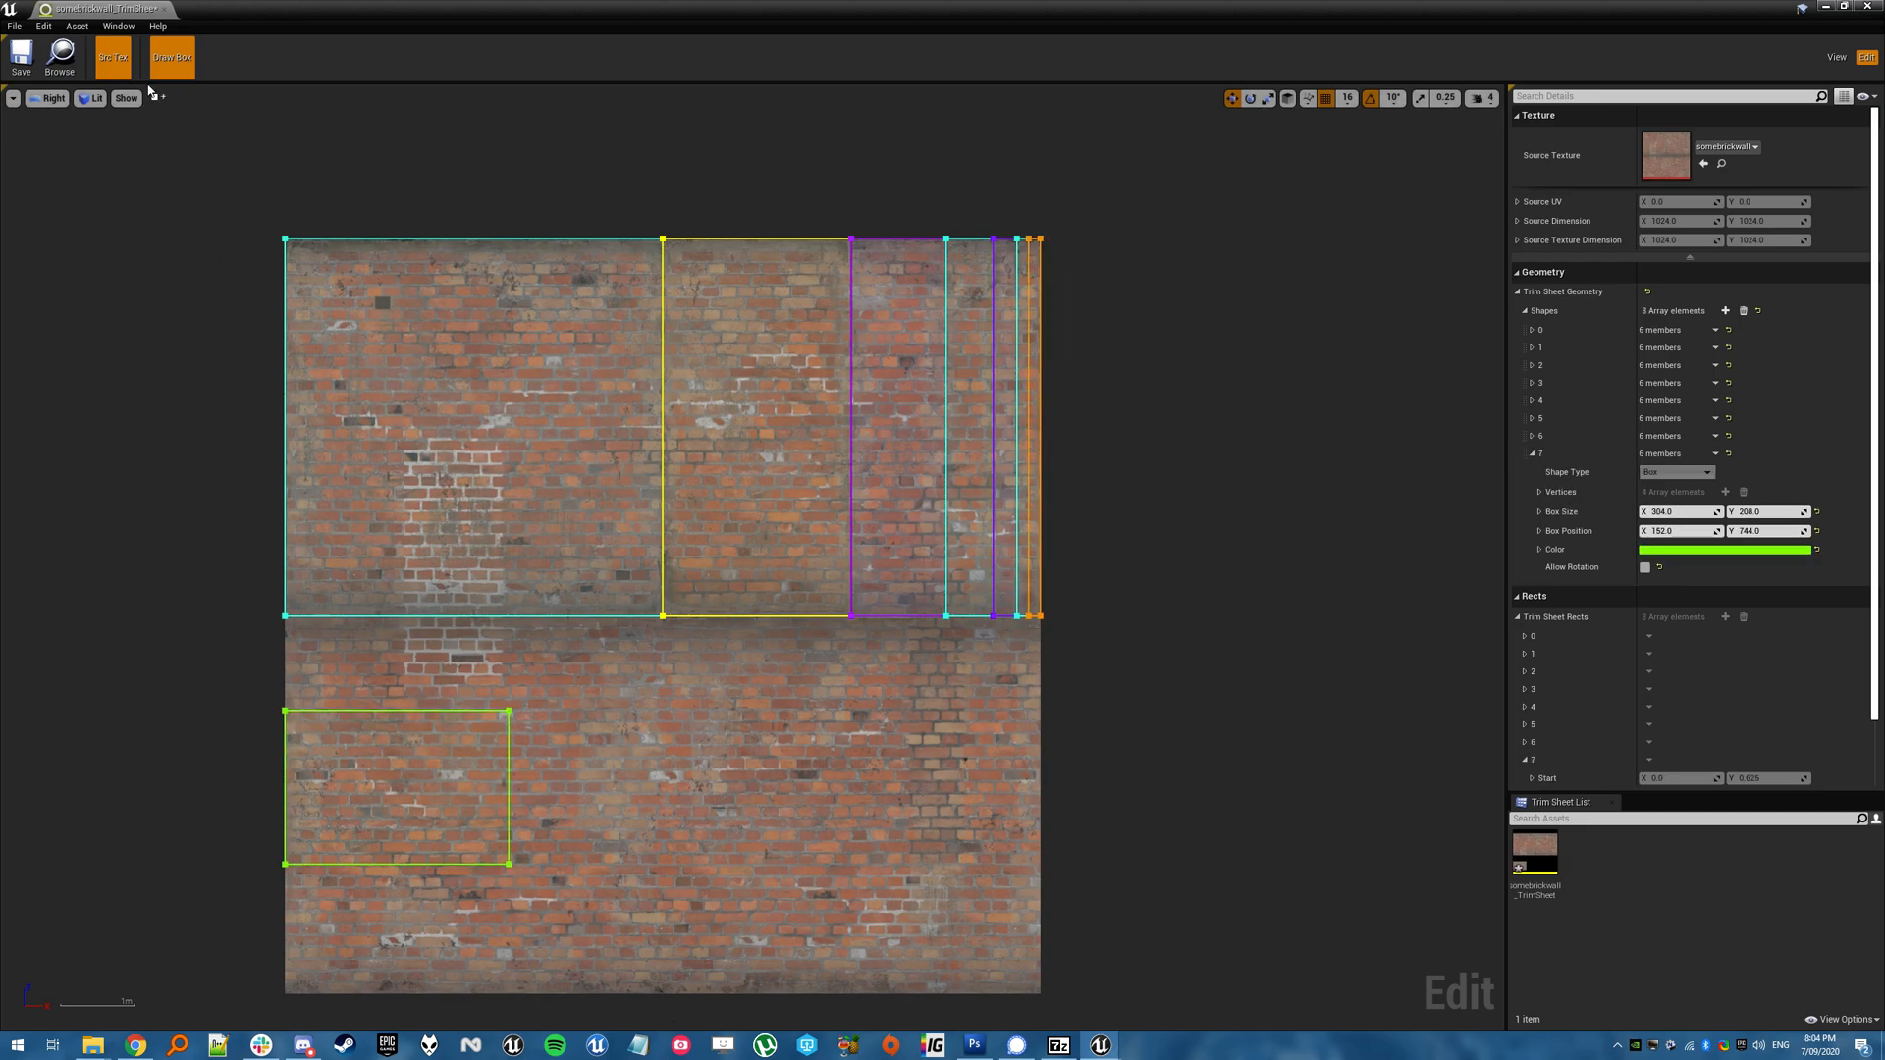
click(397, 788)
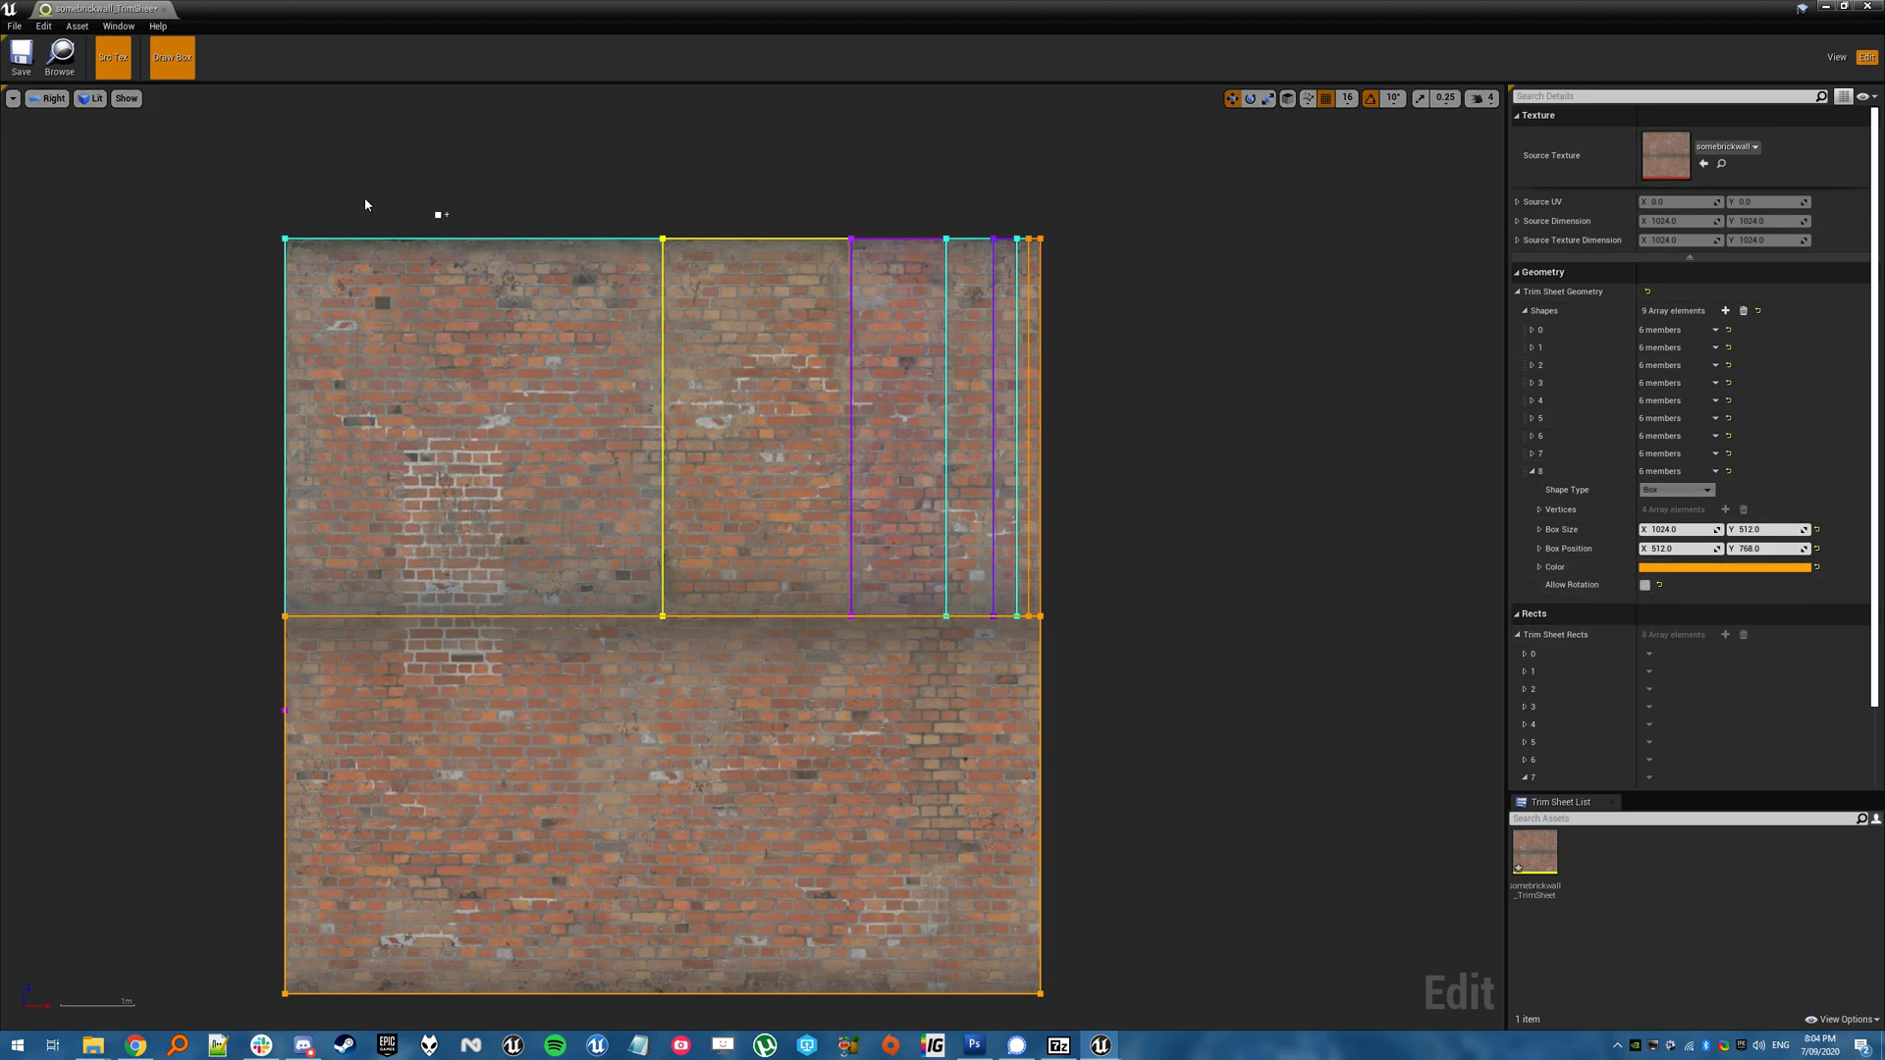
mouse_move(116, 159)
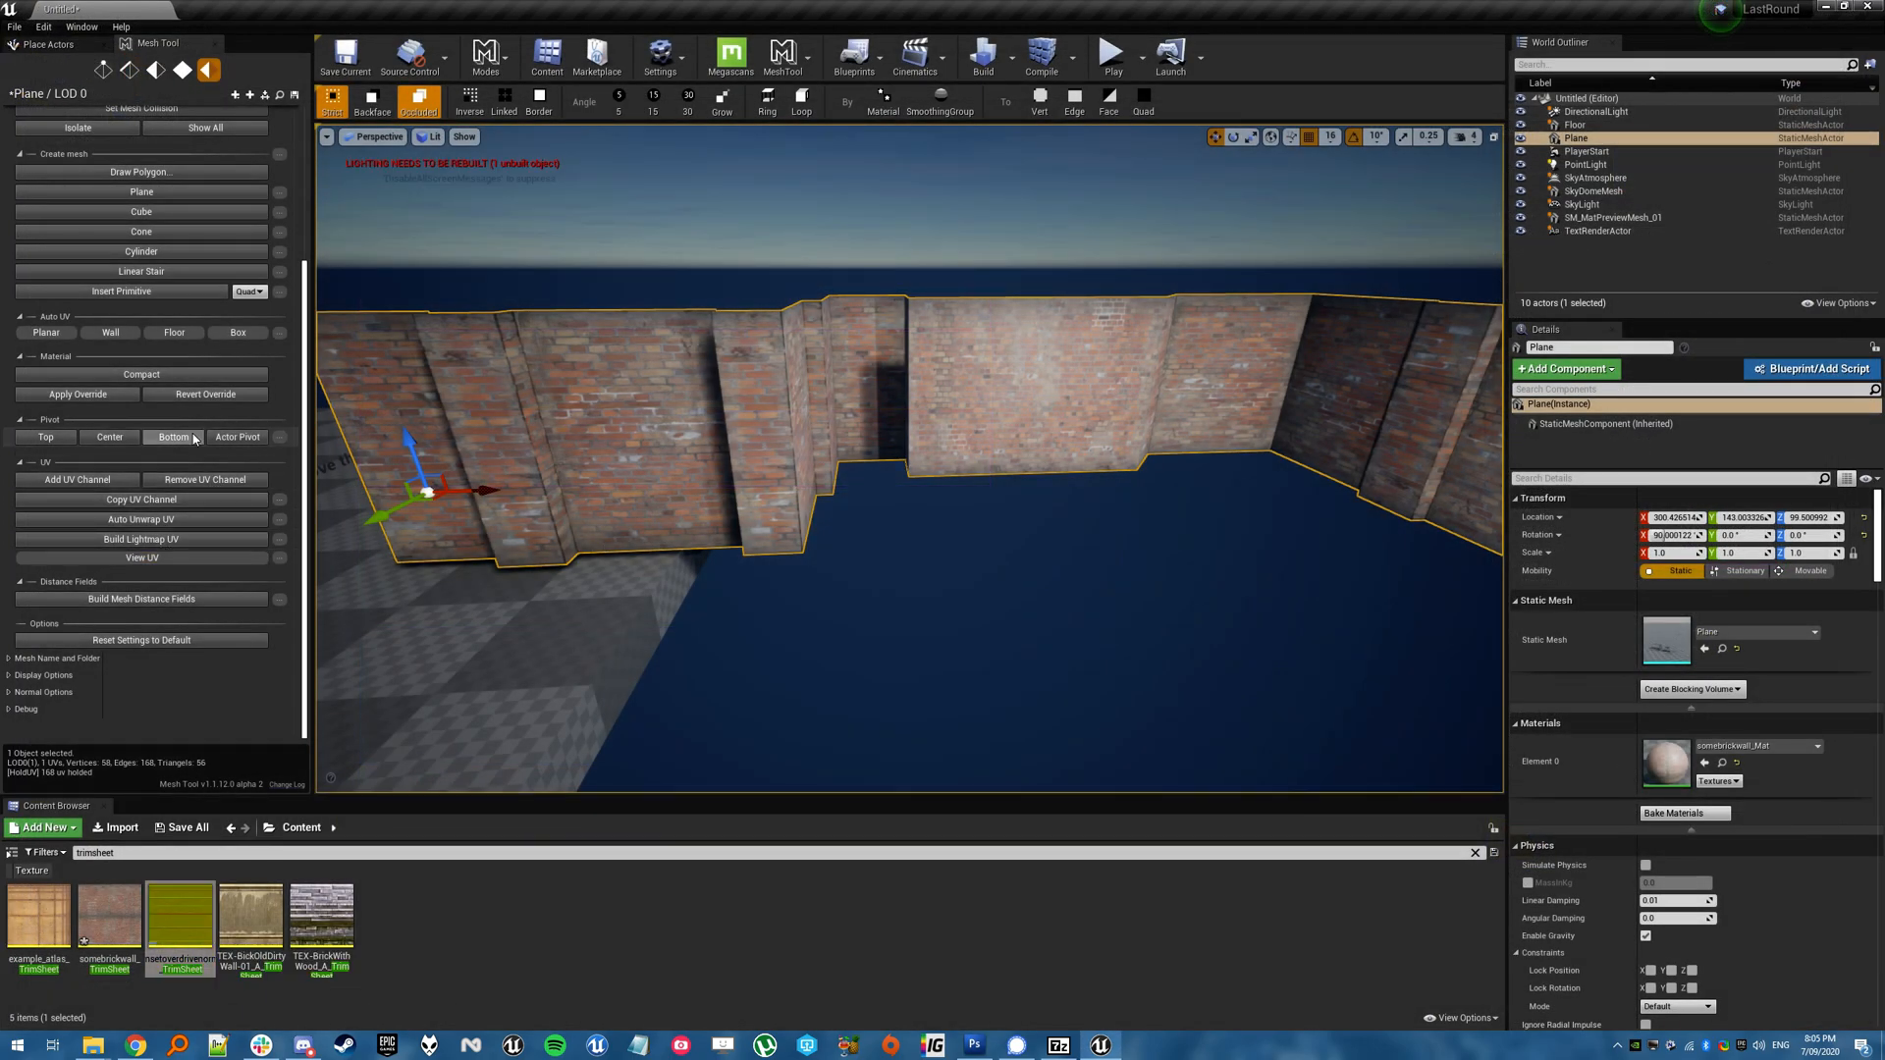
Hotspot-UV map the wall faces and assign the normal-map trim material to Element 0
click(183, 69)
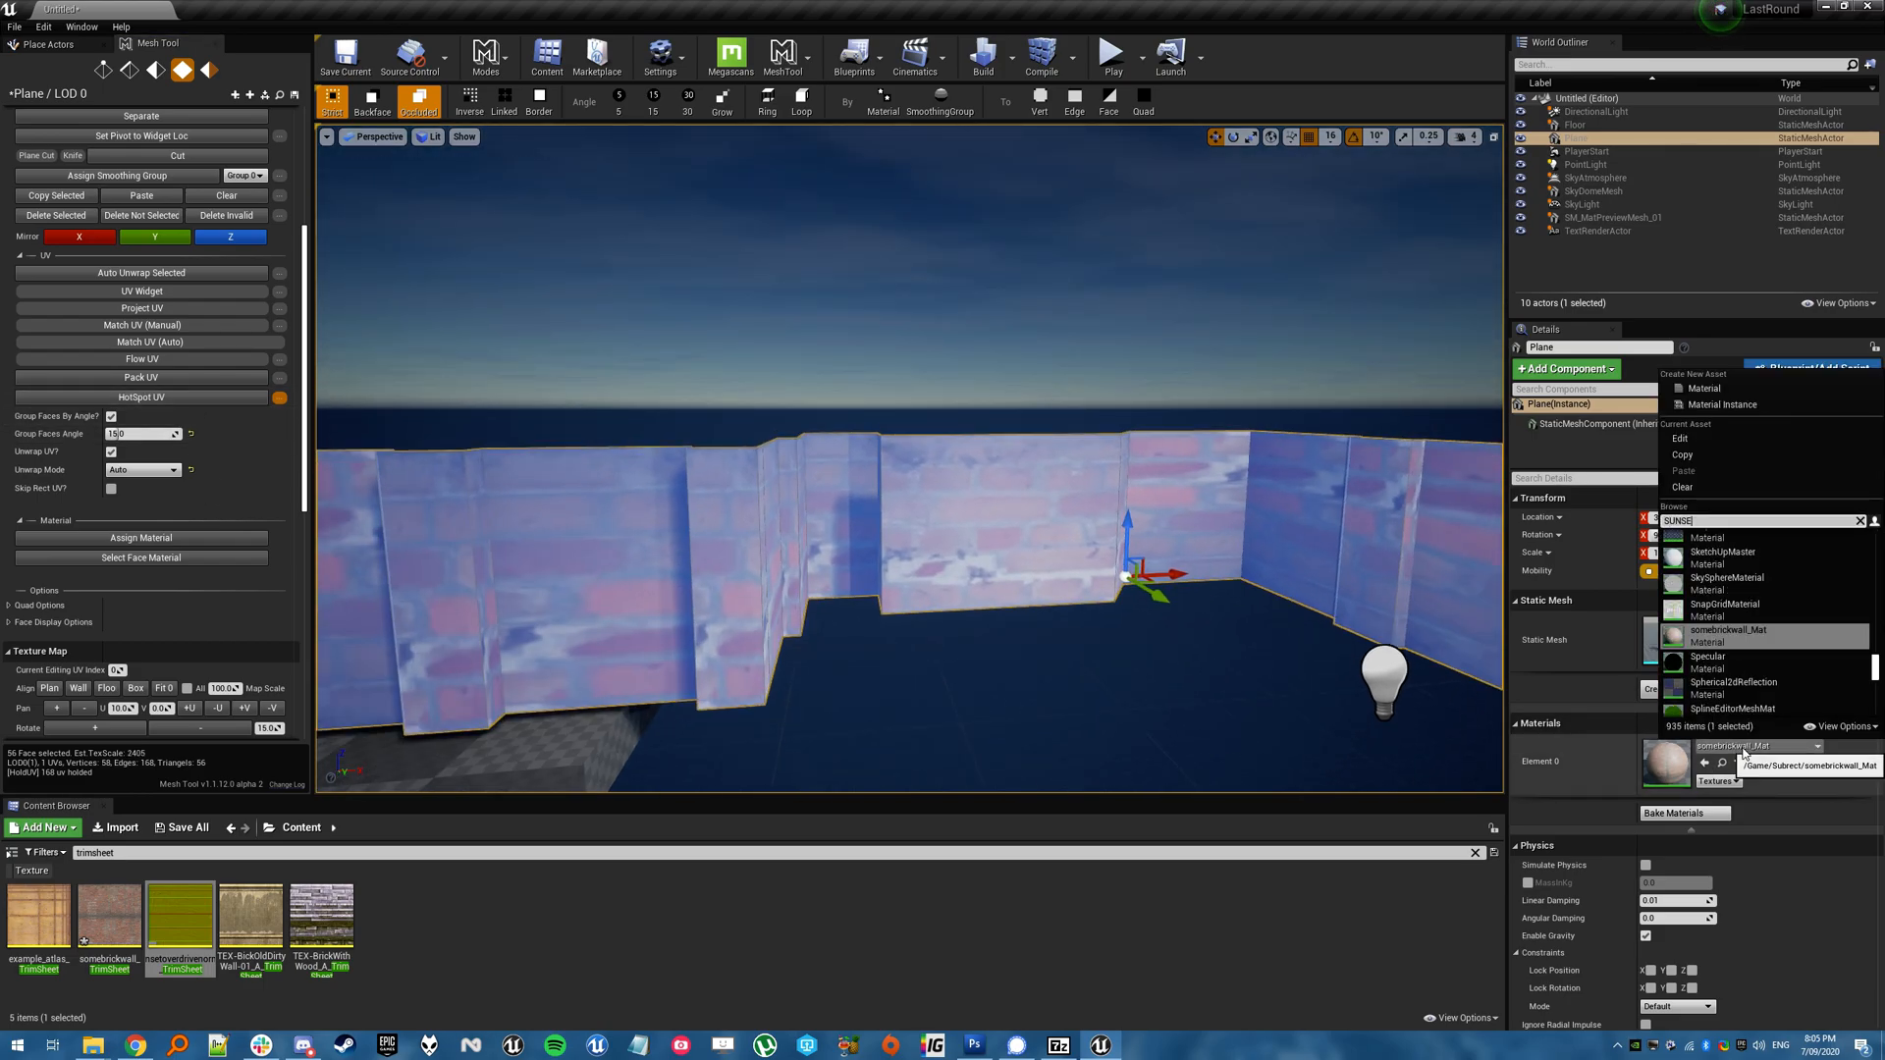
click(1728, 629)
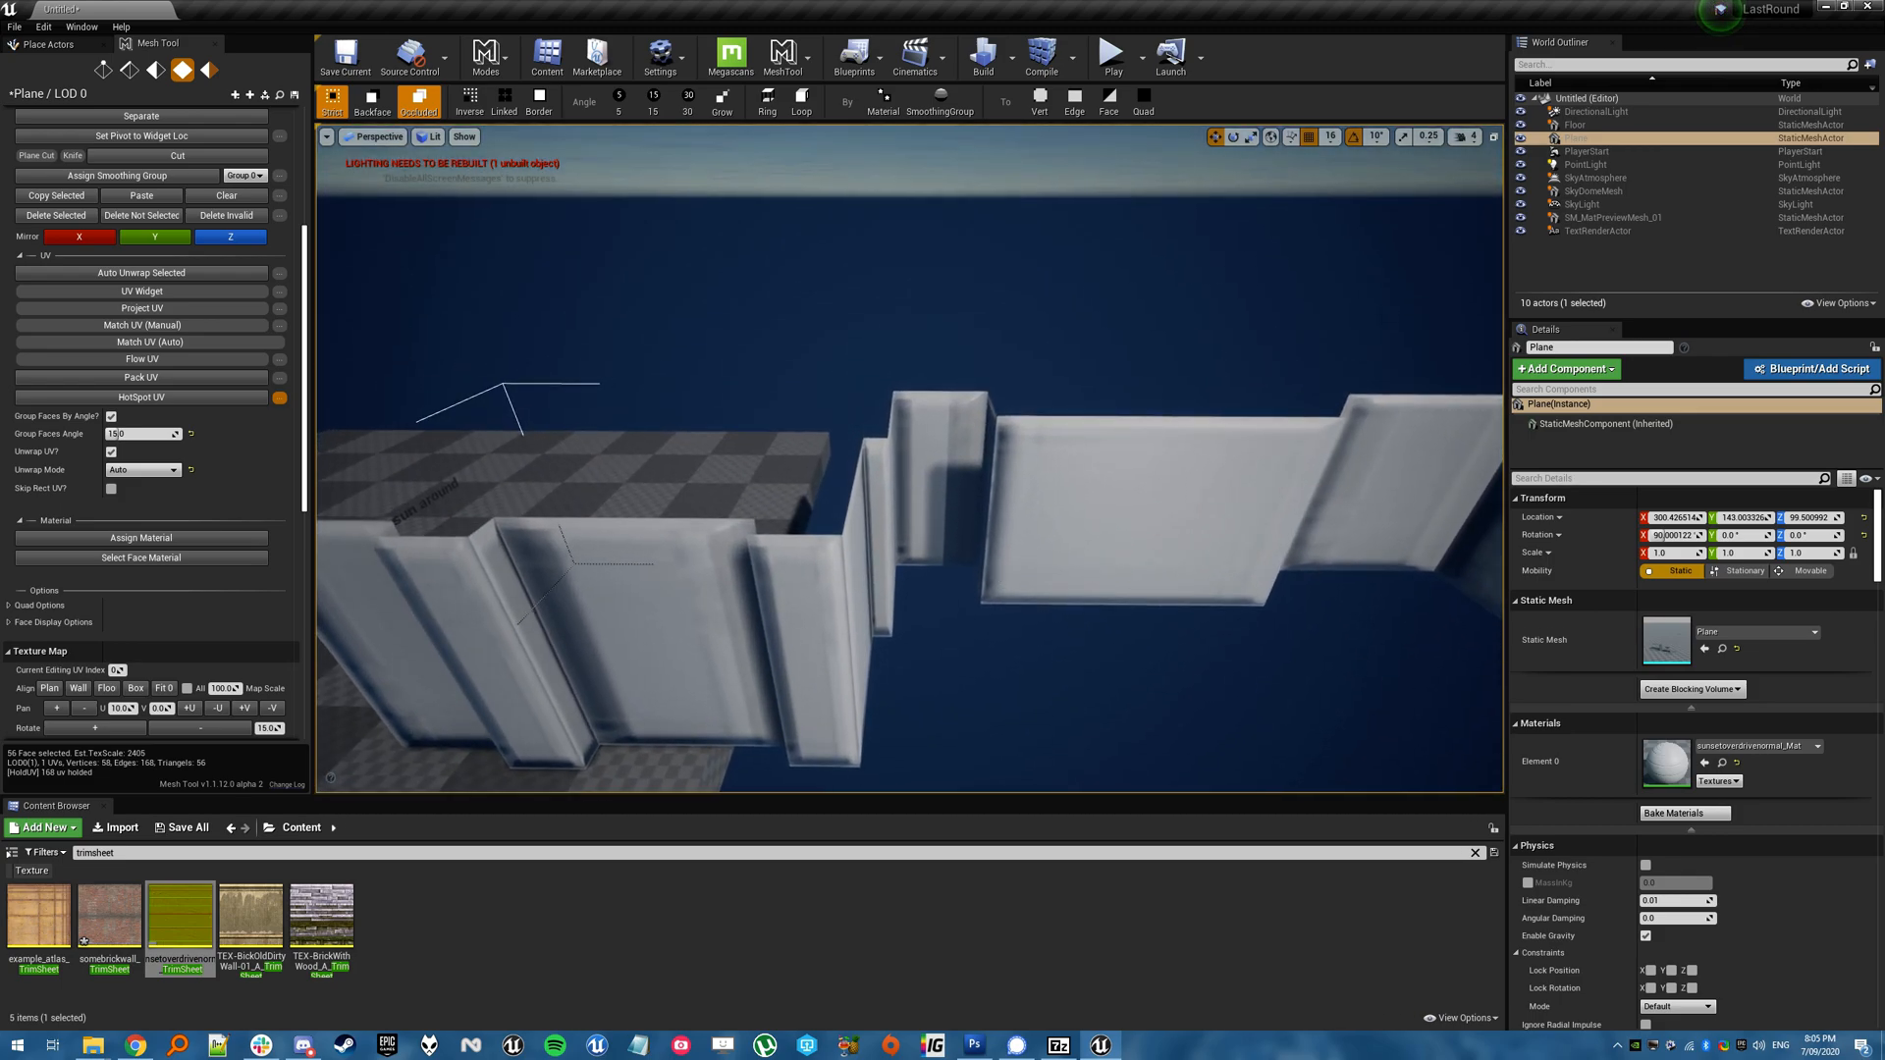
click(14, 25)
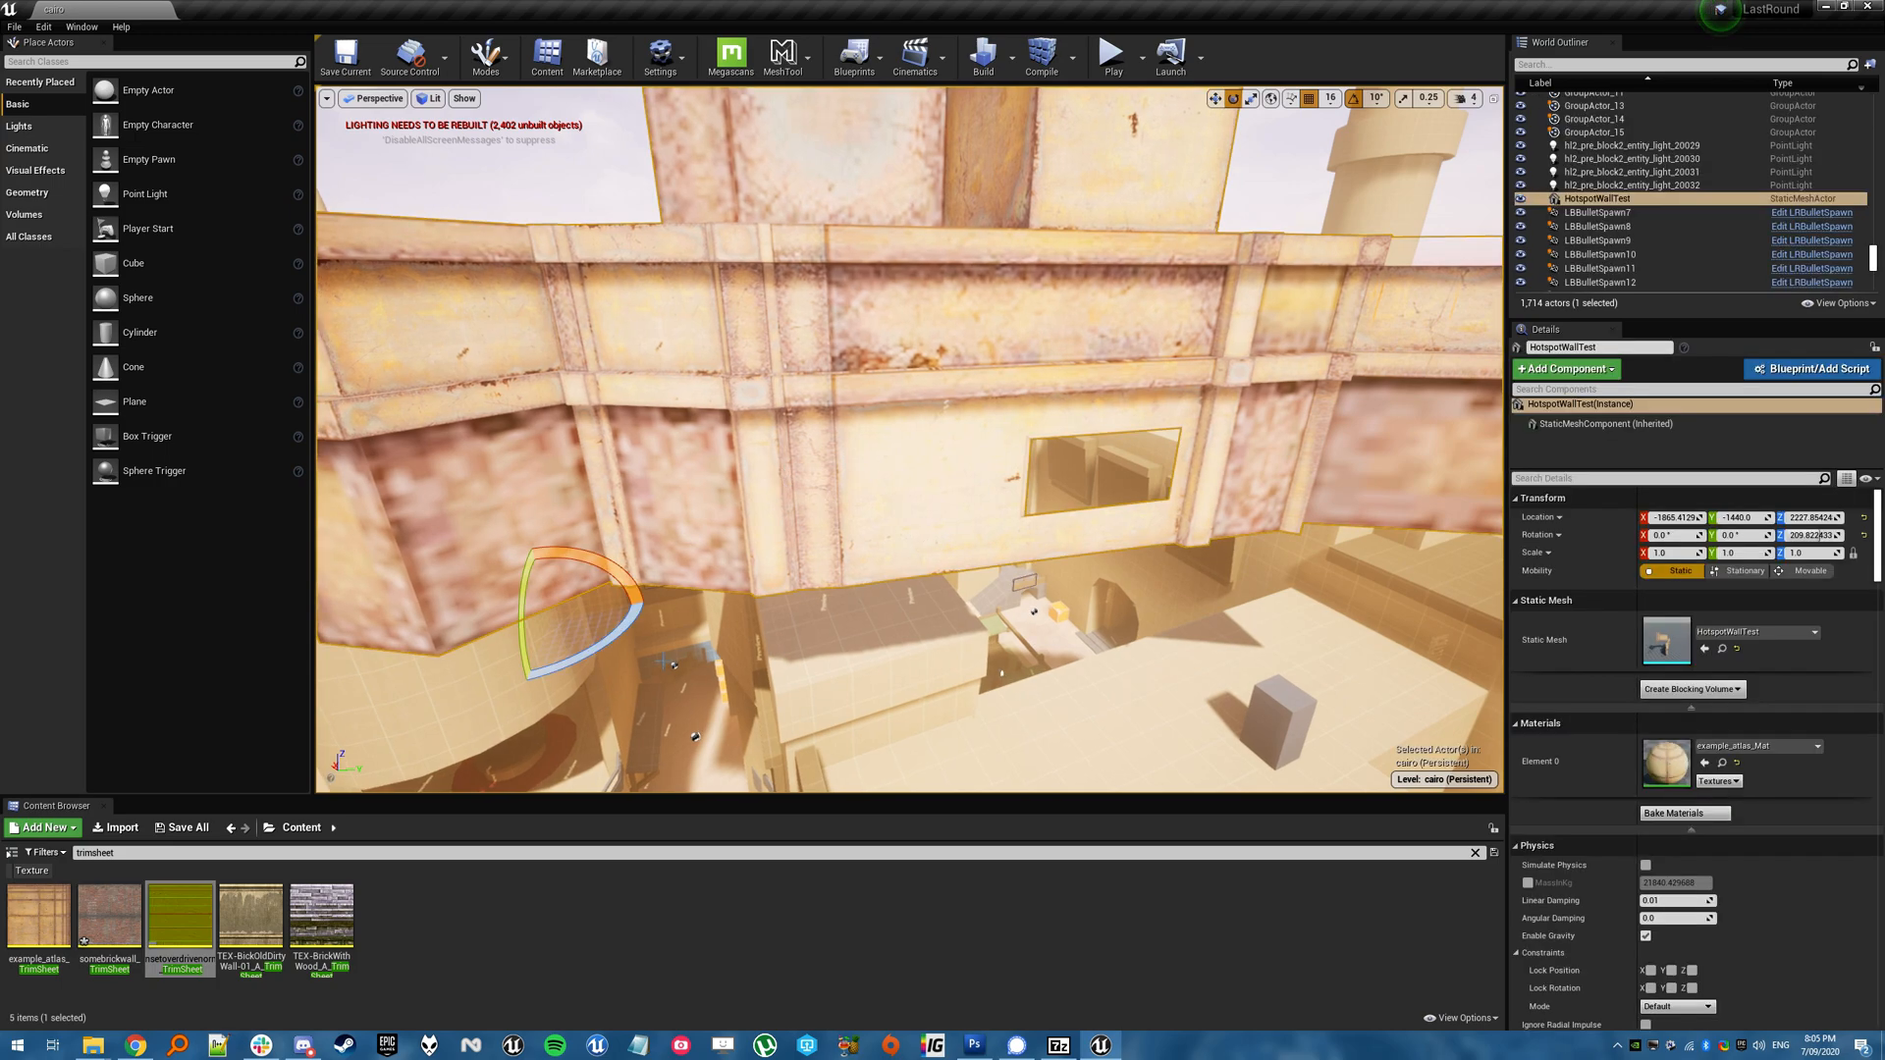
Switch to the HotspotWallTest level and view it with Detail Lighting
click(783, 57)
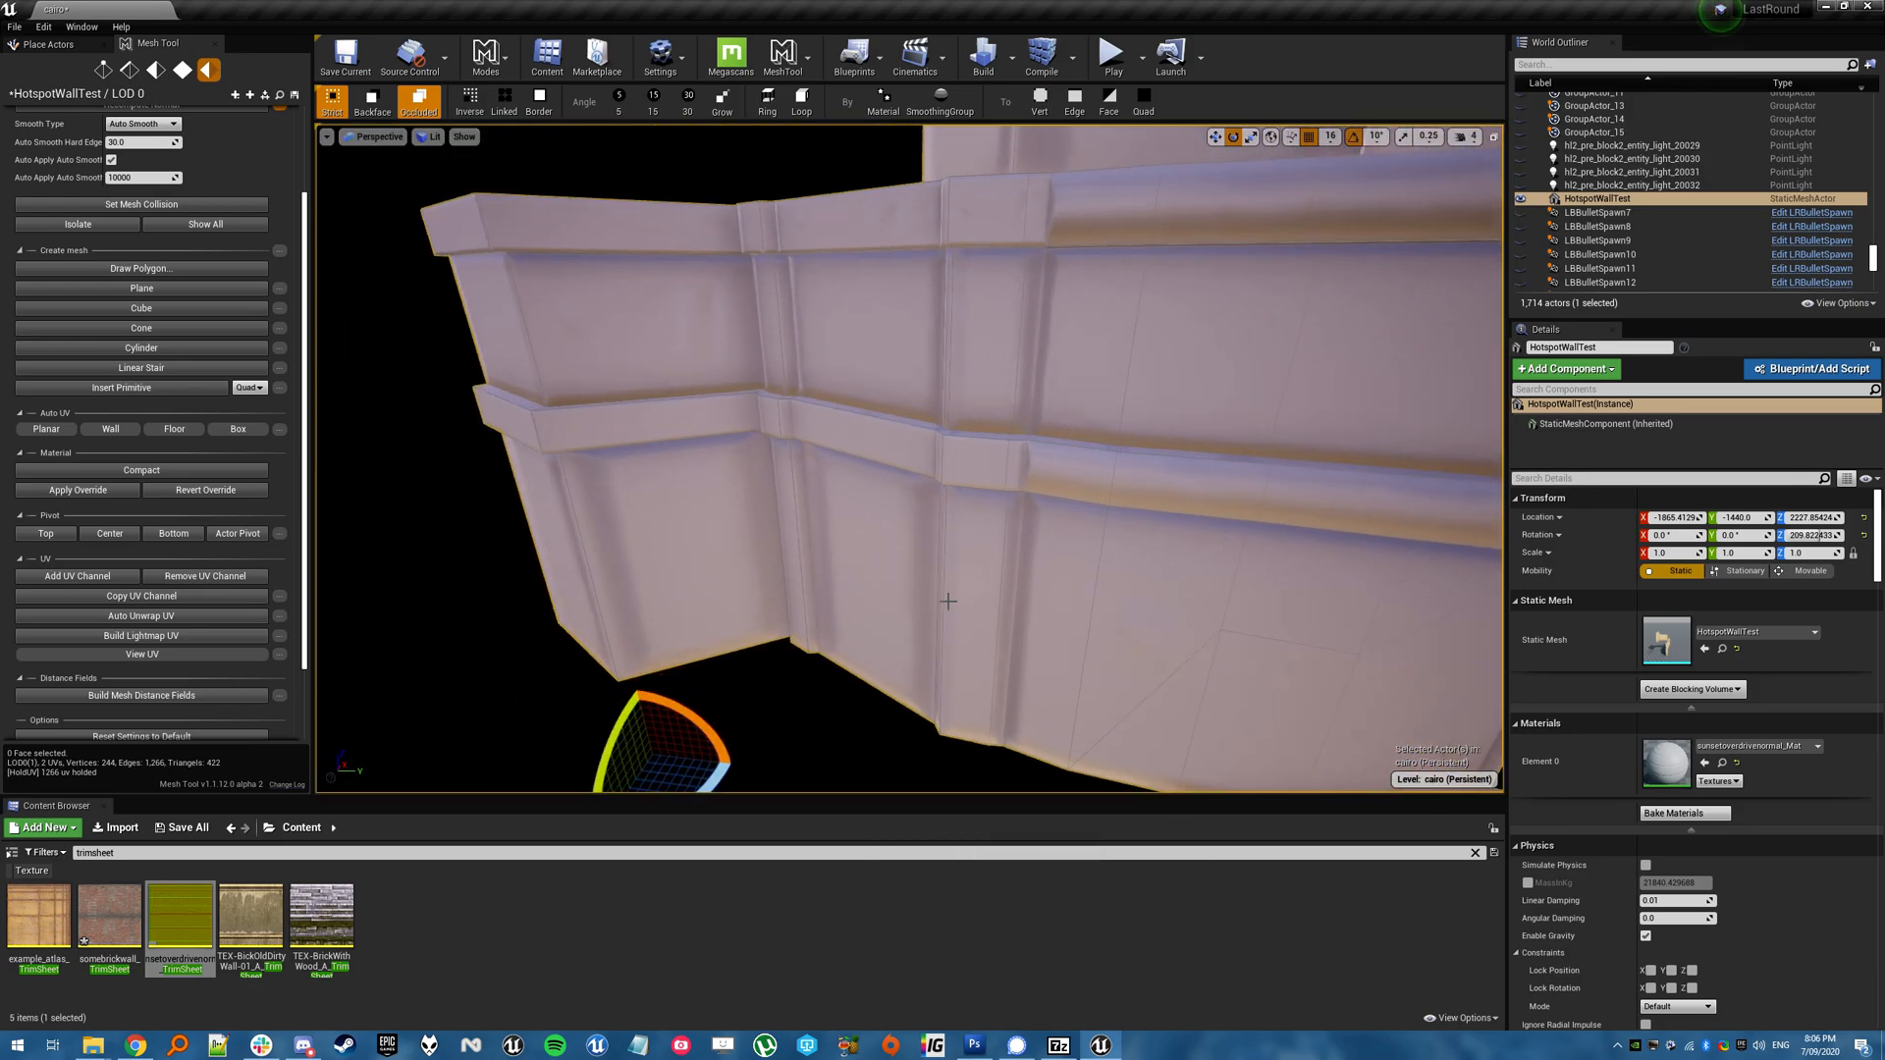
click(432, 136)
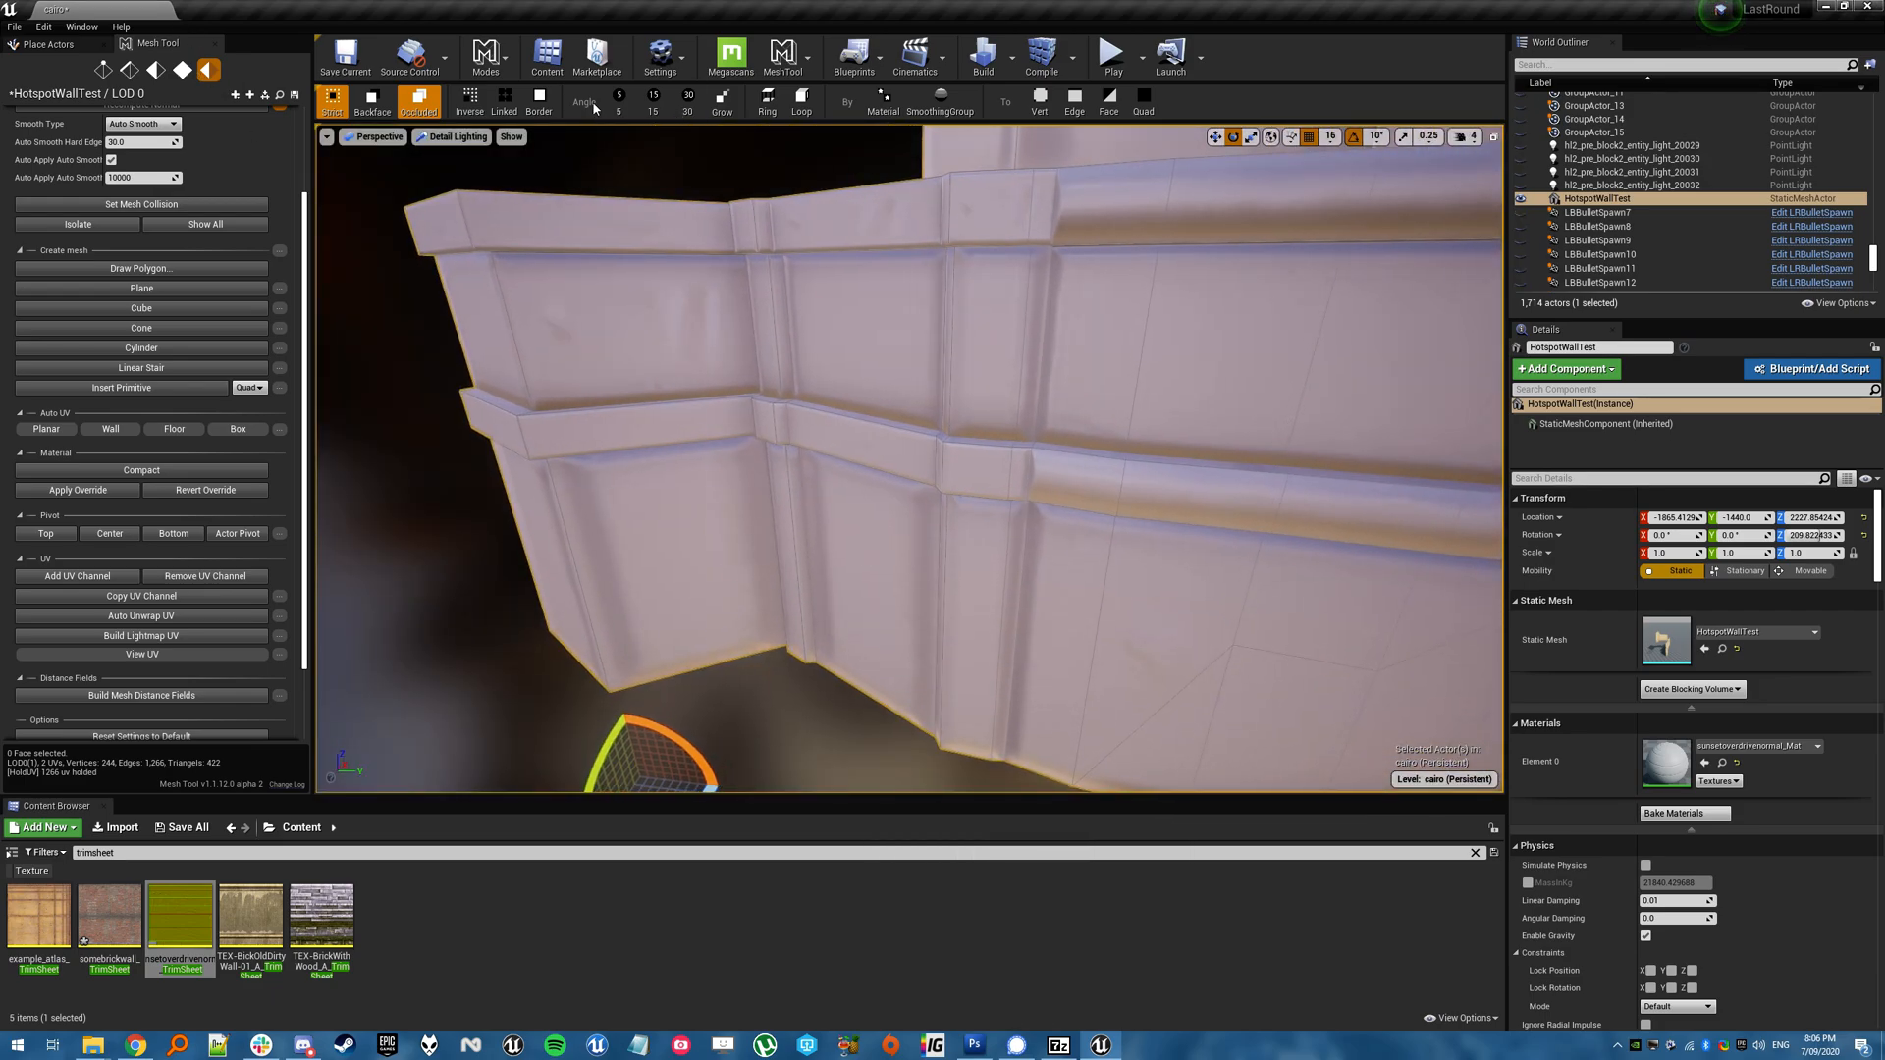